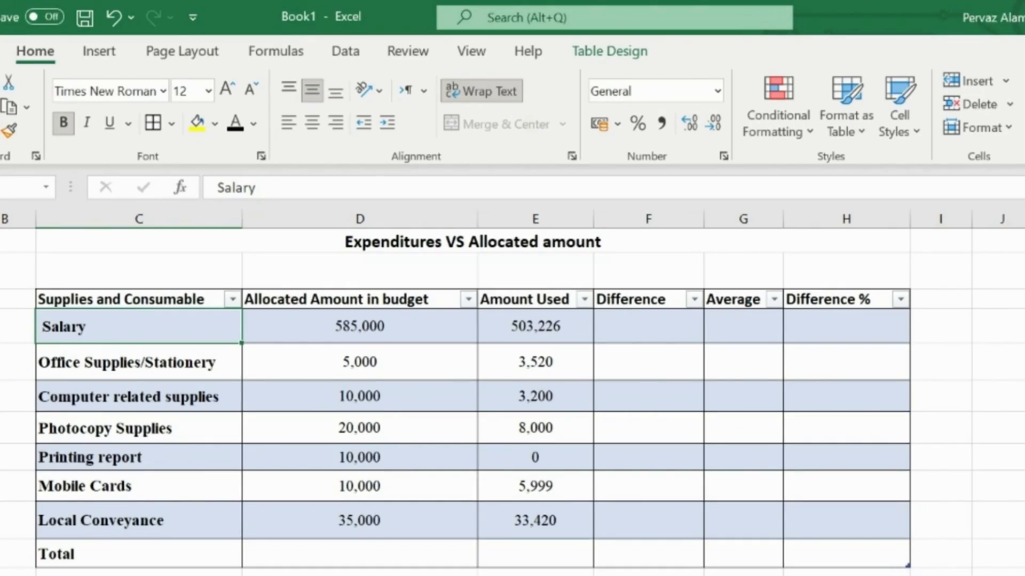
Step: Review the Allocated Amount and Amount Used cells, then switch to ChatGPT in Chrome
left_click(471, 241)
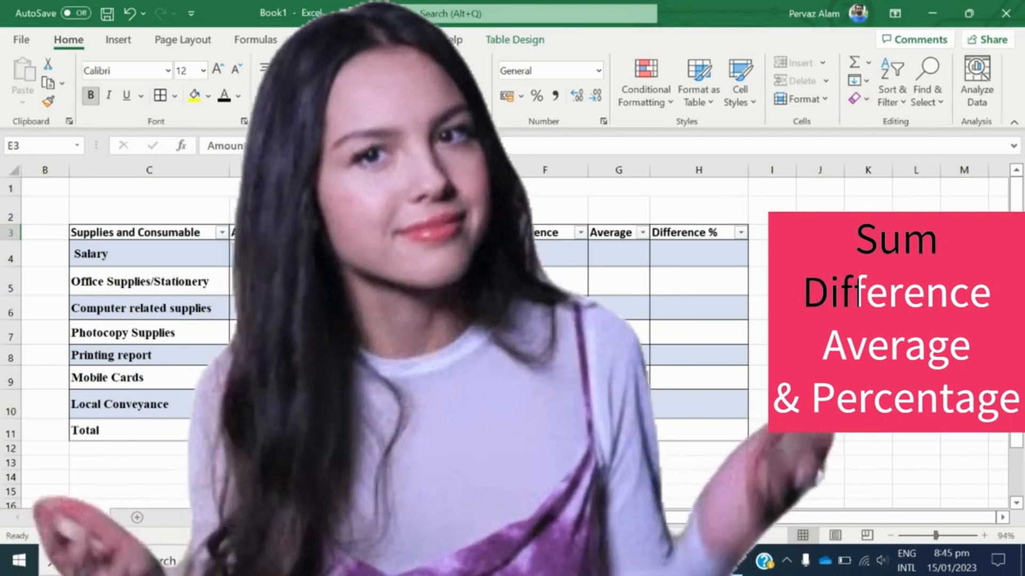
left_click_drag(219, 252, 219, 392)
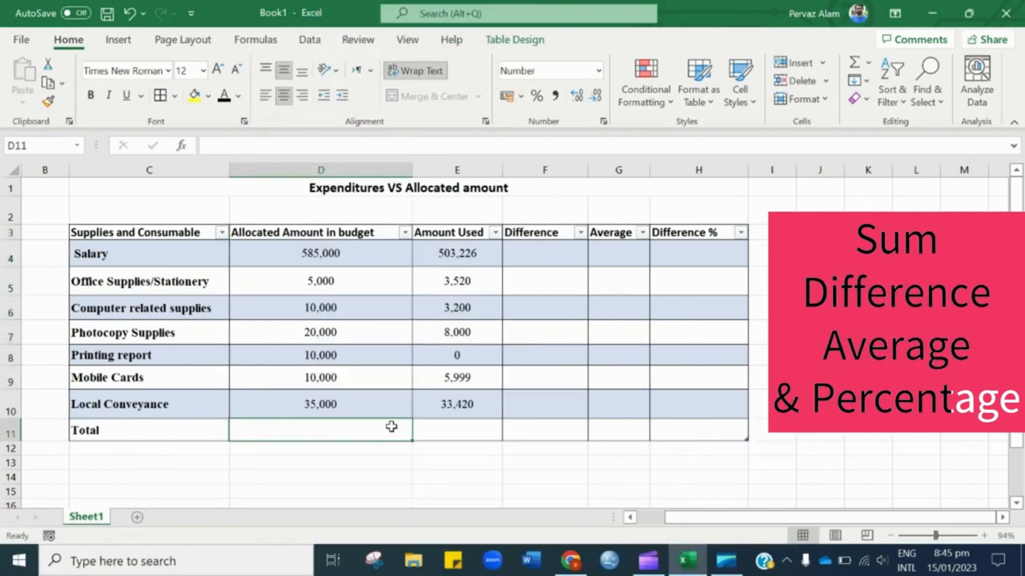
left_click(456, 430)
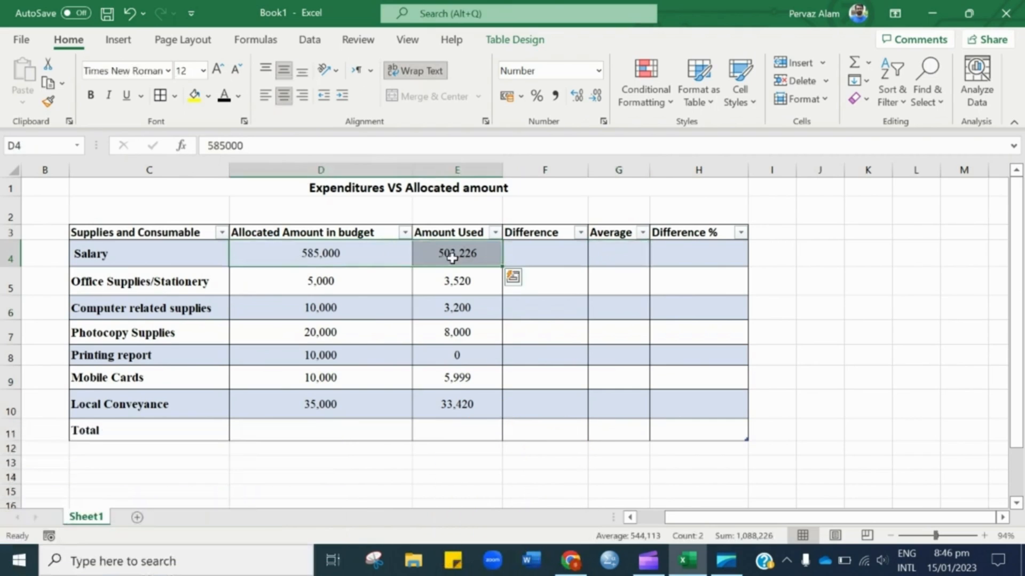
left_click(319, 254)
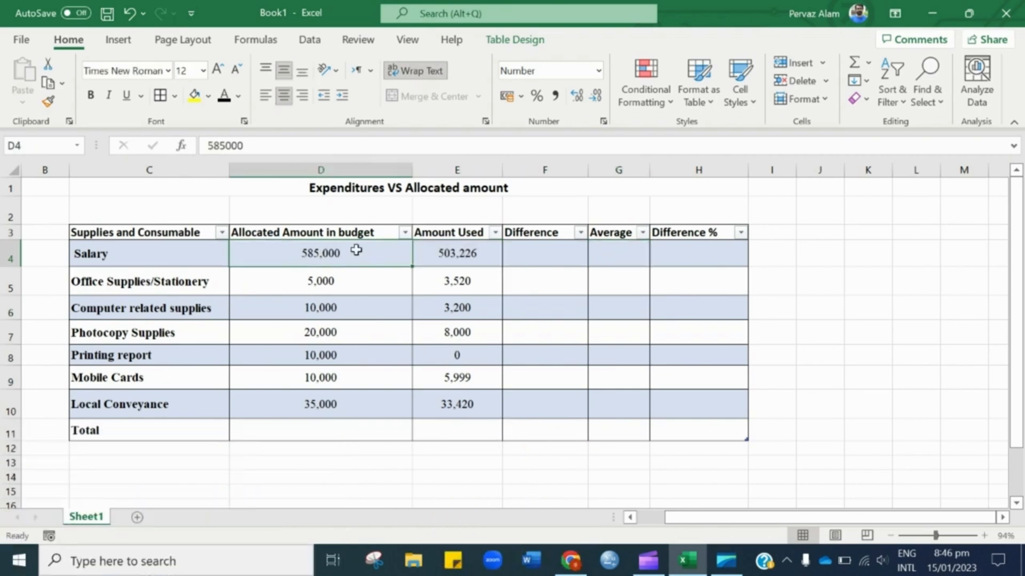
left_click(570, 561)
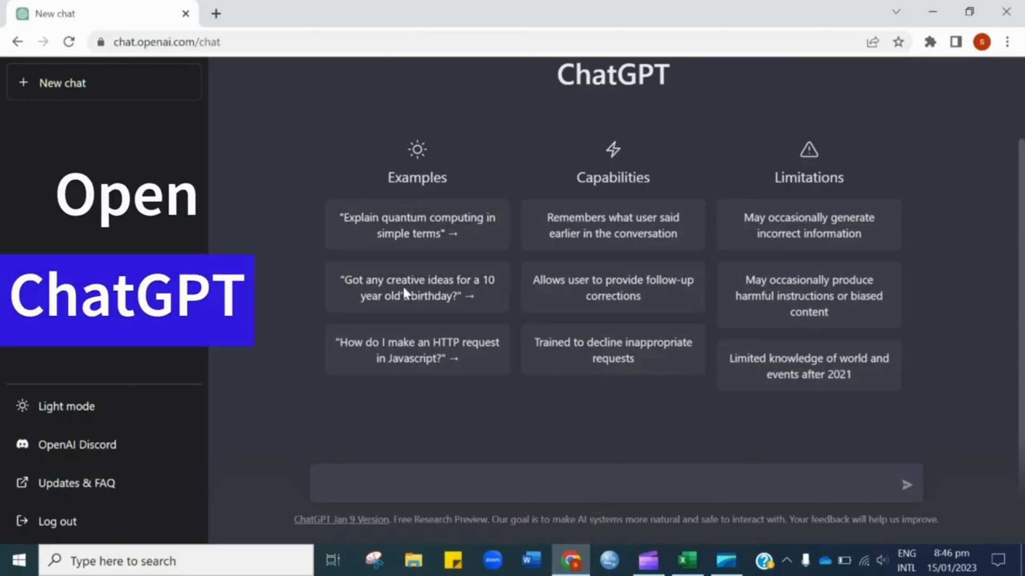
Step: Draft the prompt "write an excel formula to add up values in cells" without sending
left_click(458, 483)
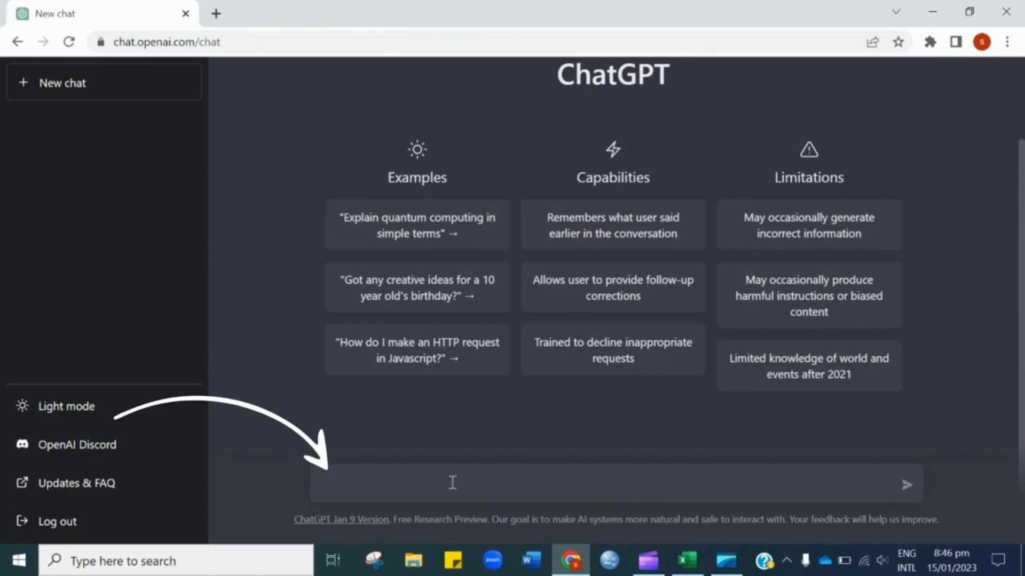
type("\"w")
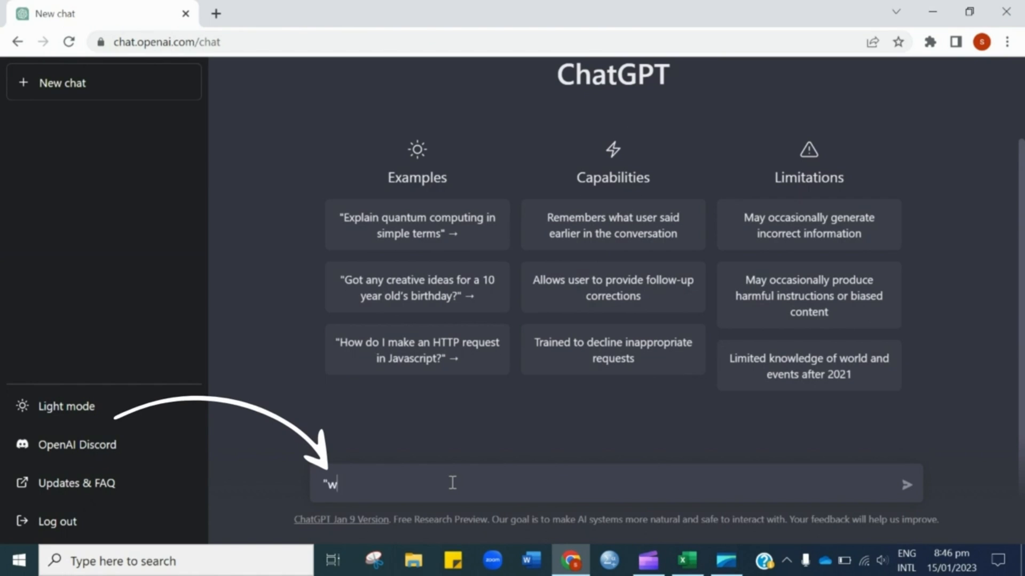
type("rite a")
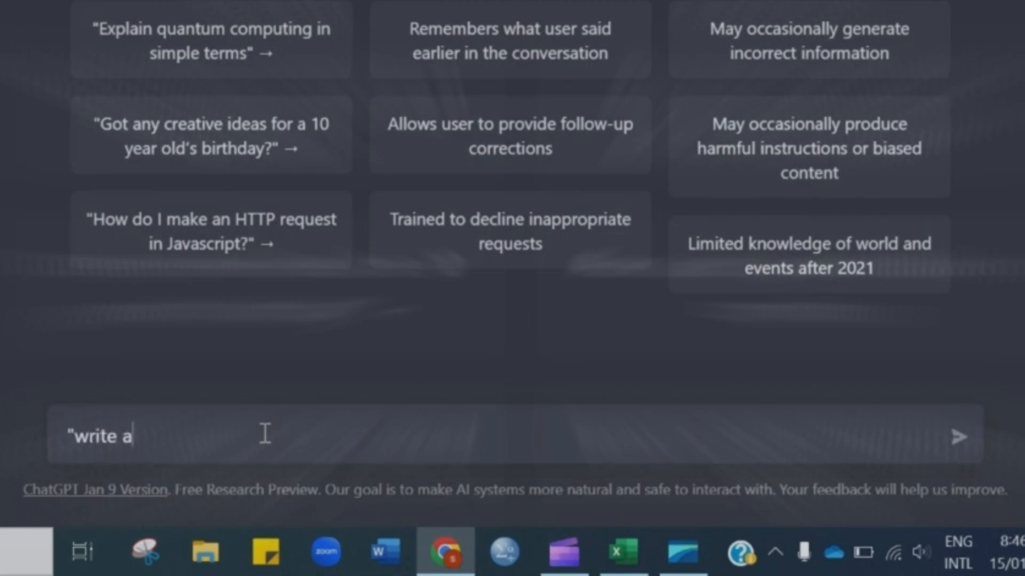
type("n excel f")
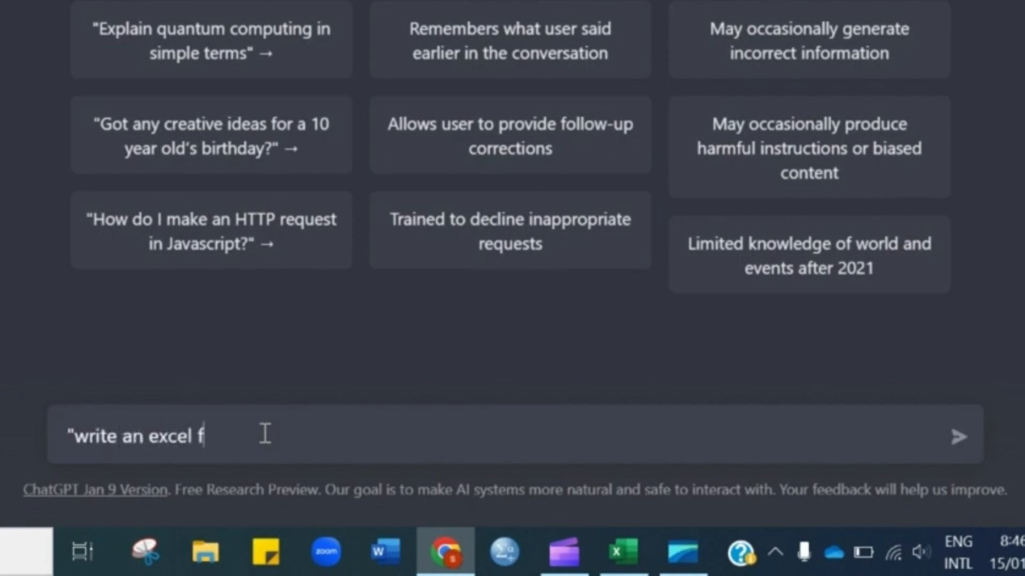
type("ormula t")
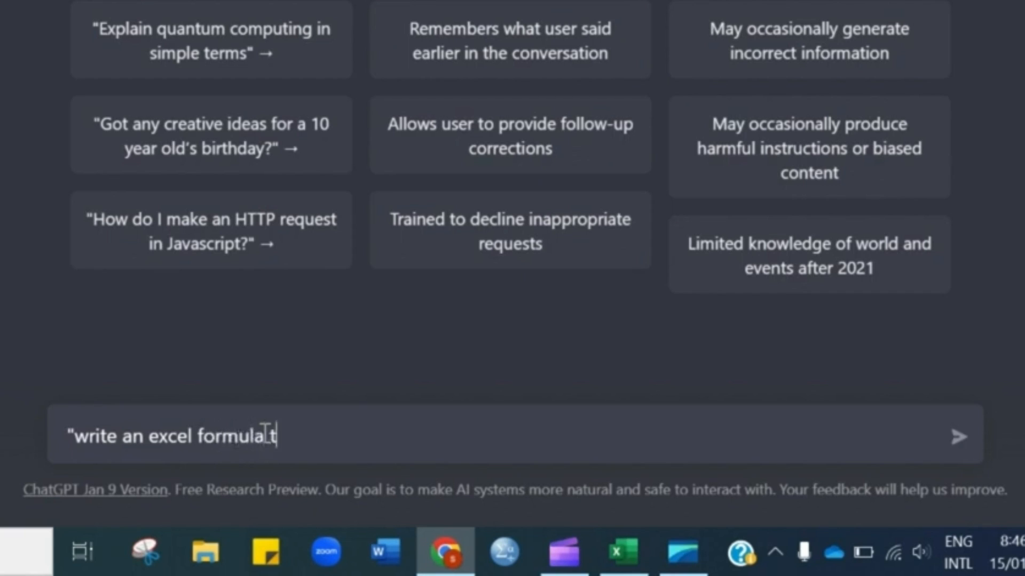
type("to add")
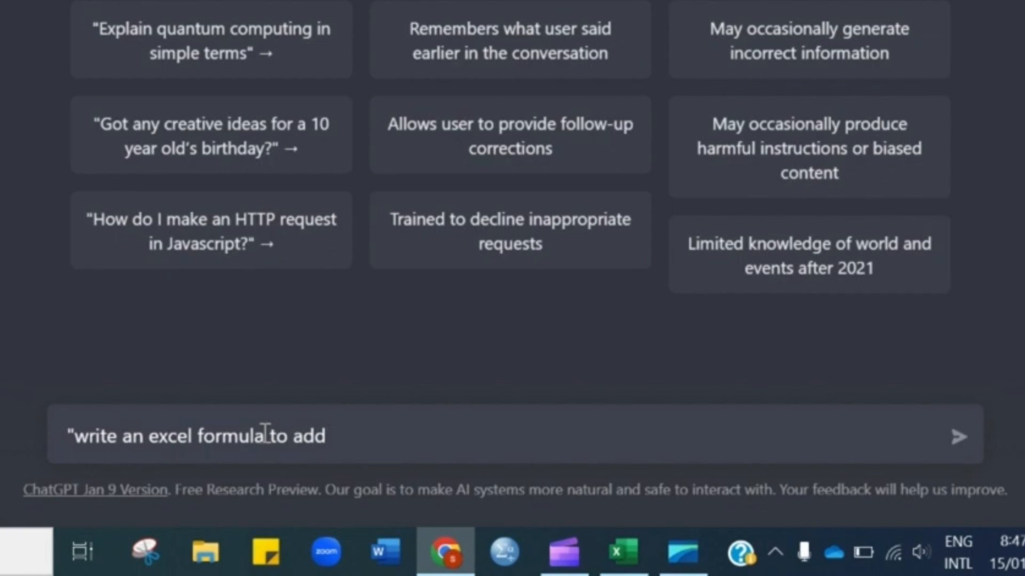
type("up t")
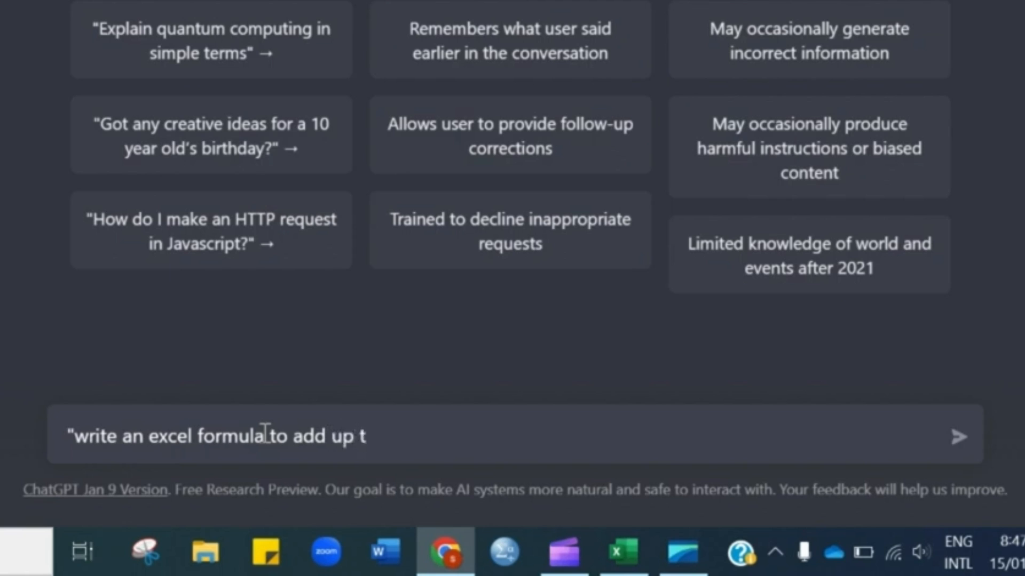
key("Backspace")
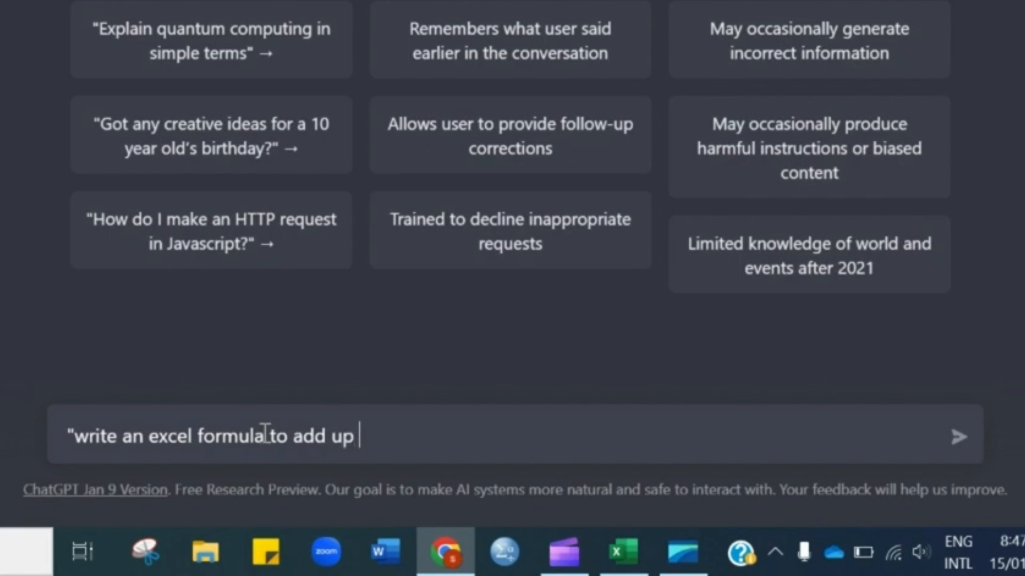
type("values in cells")
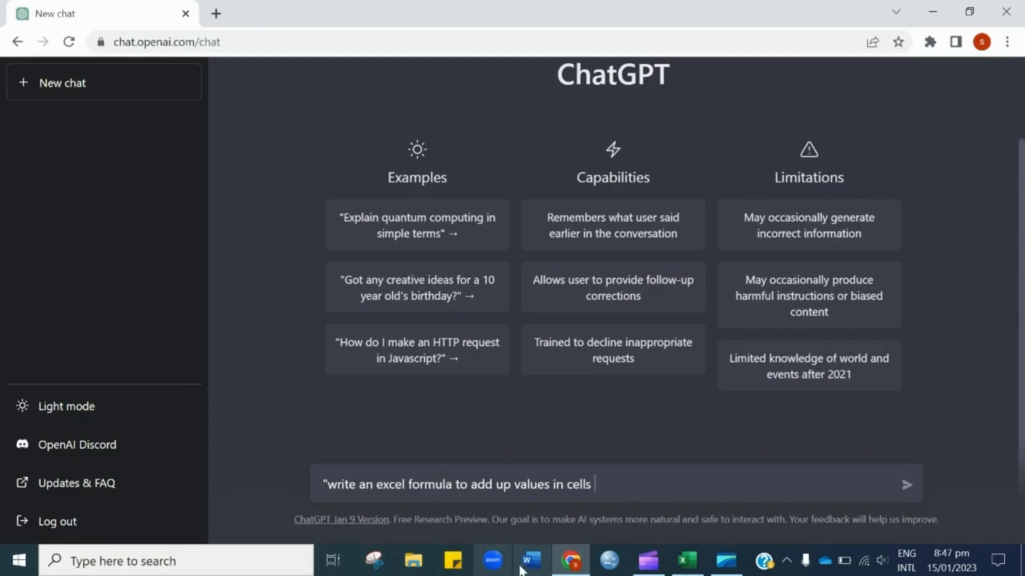
left_click(684, 561)
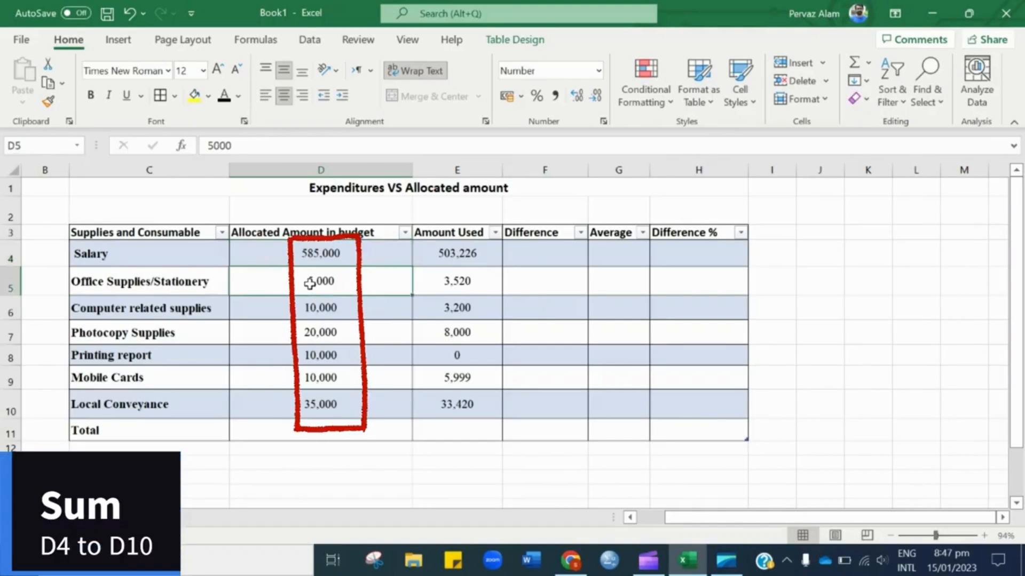
left_click(320, 307)
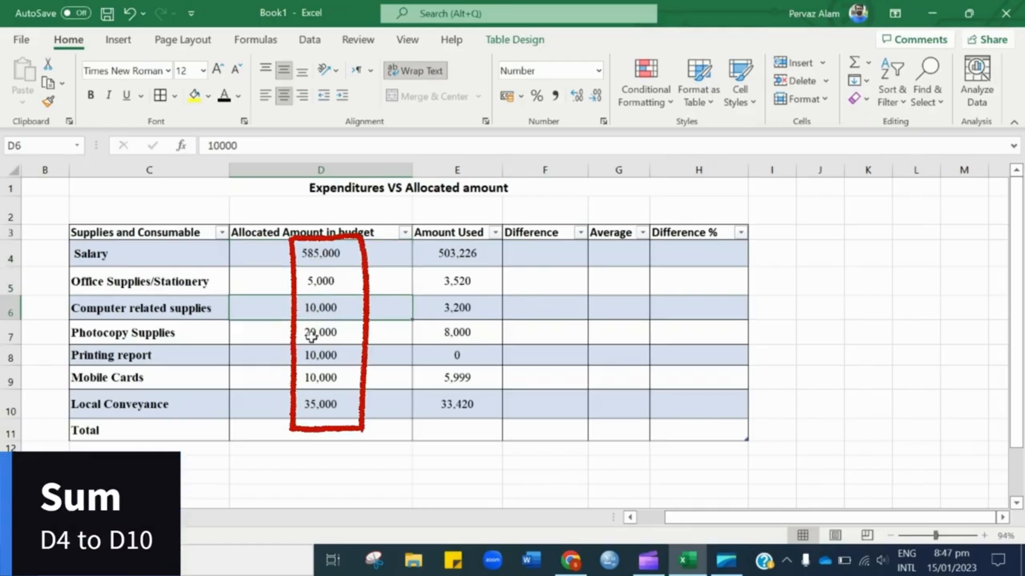
left_click(320, 404)
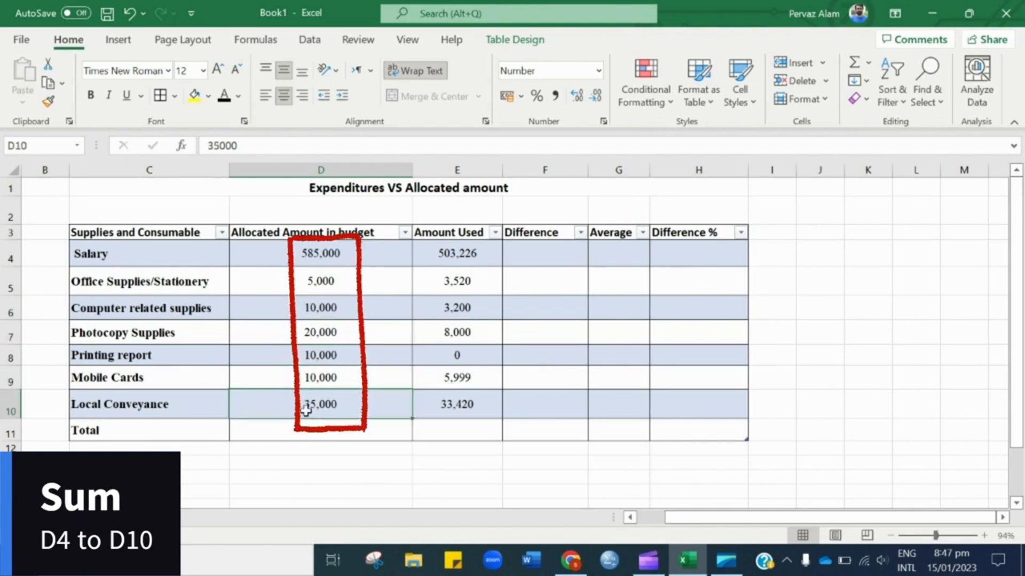
mouse_move(321, 254)
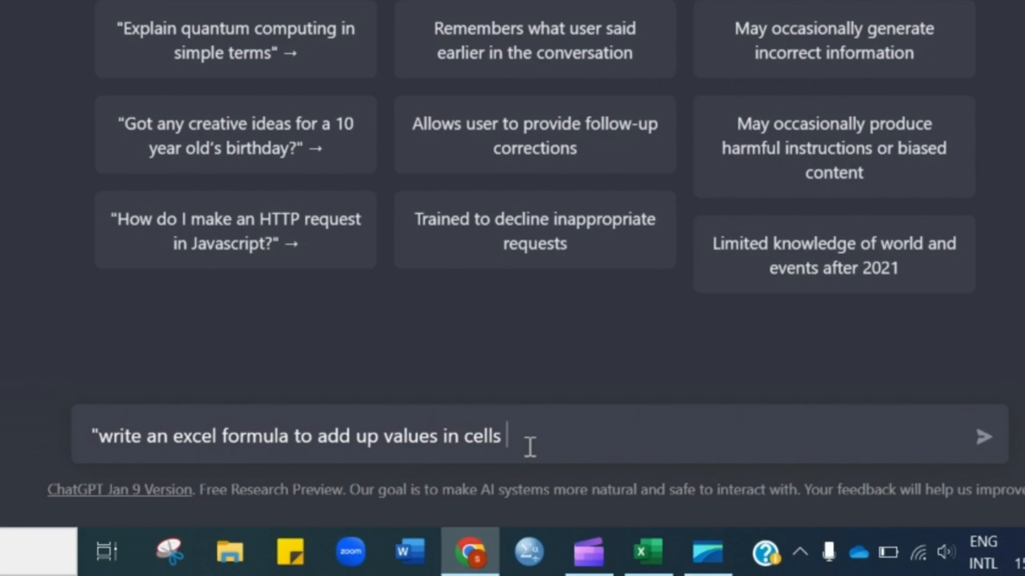
Step: Complete the prompt with the range D4 through D10 and send it to ChatGPT
type("D")
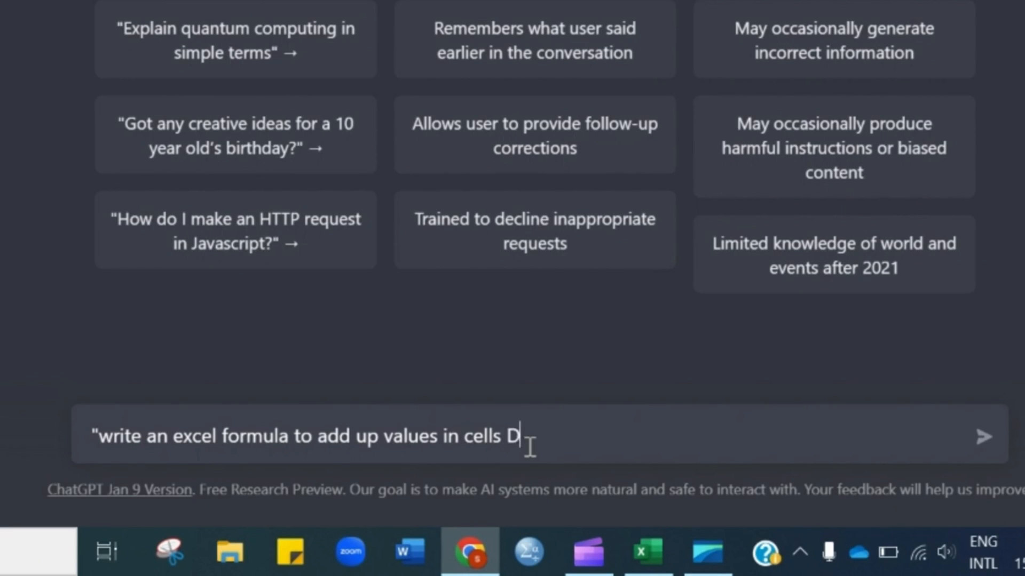
type("4")
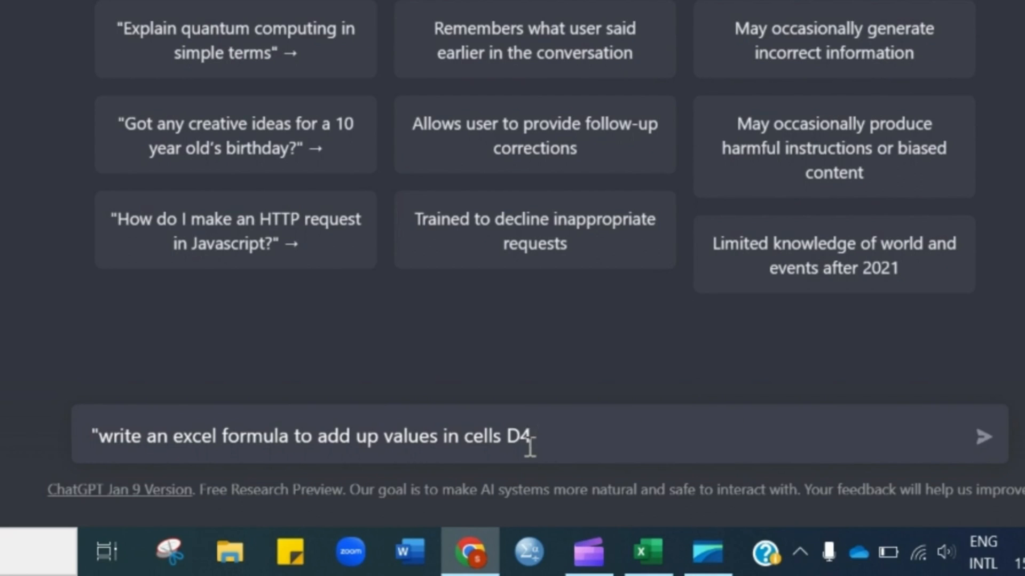
type("through")
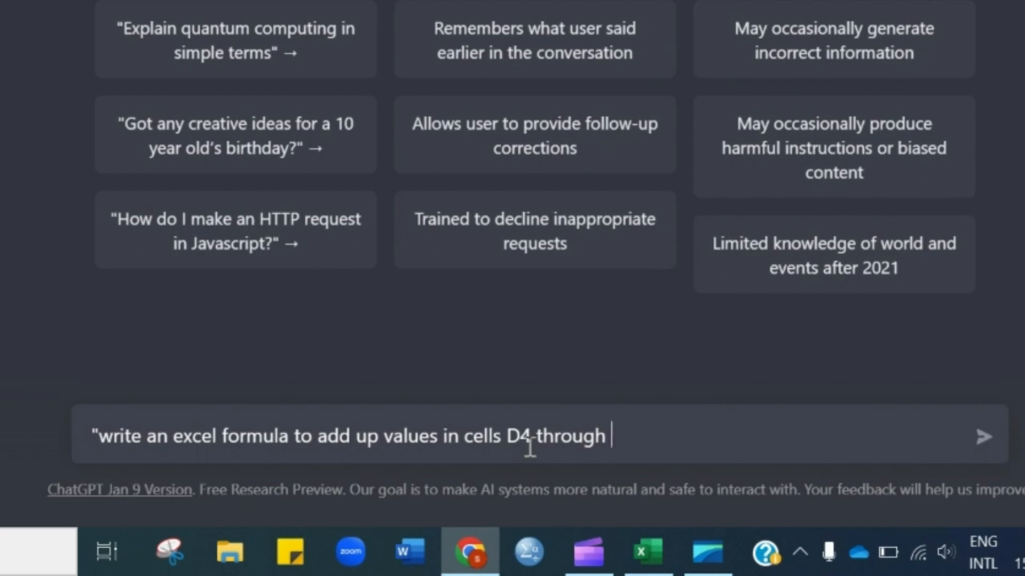
type("D10")
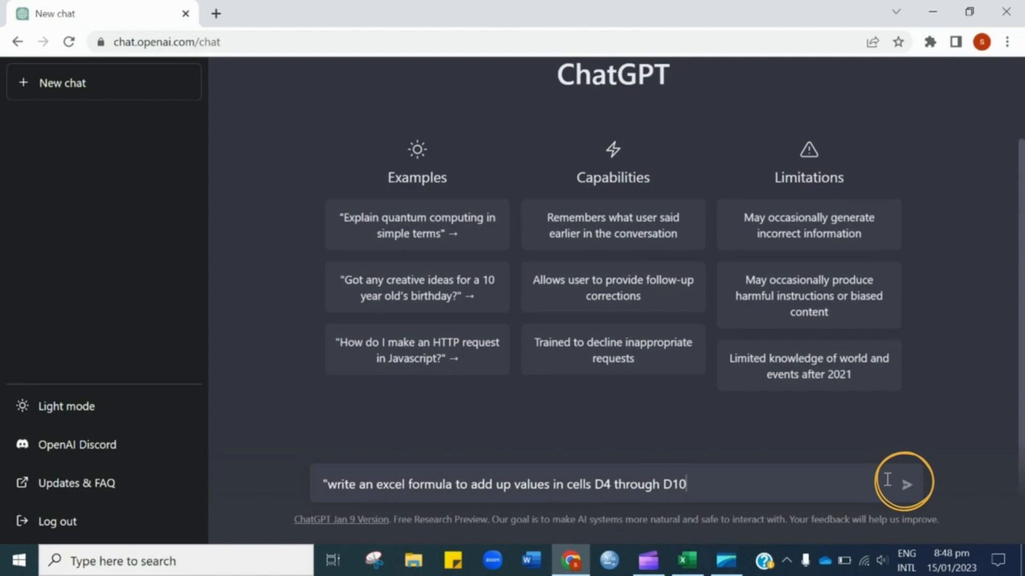
left_click(904, 482)
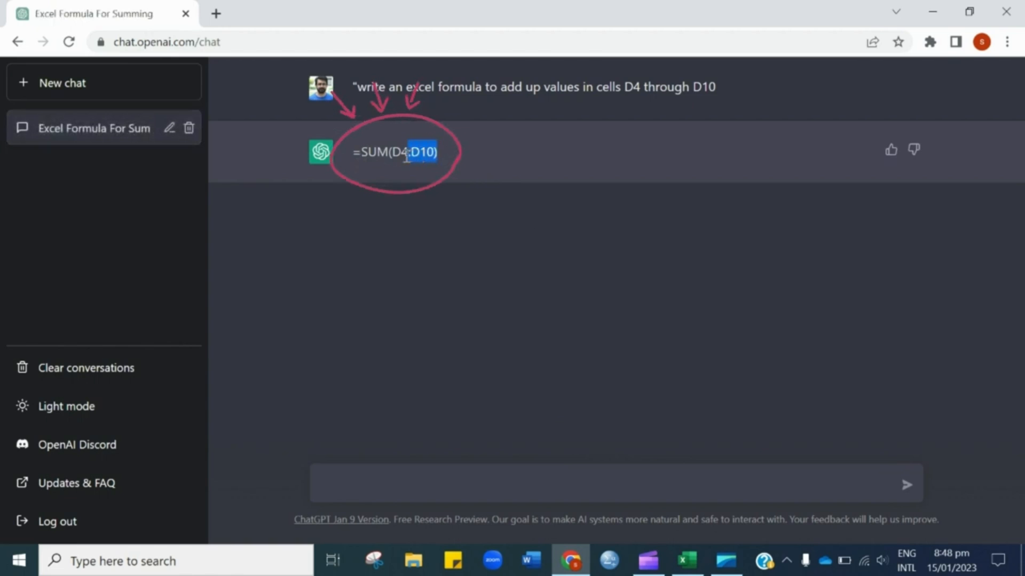
Step: Copy the answered formula =SUM(D4:D10) and return to the spreadsheet
right_click(379, 152)
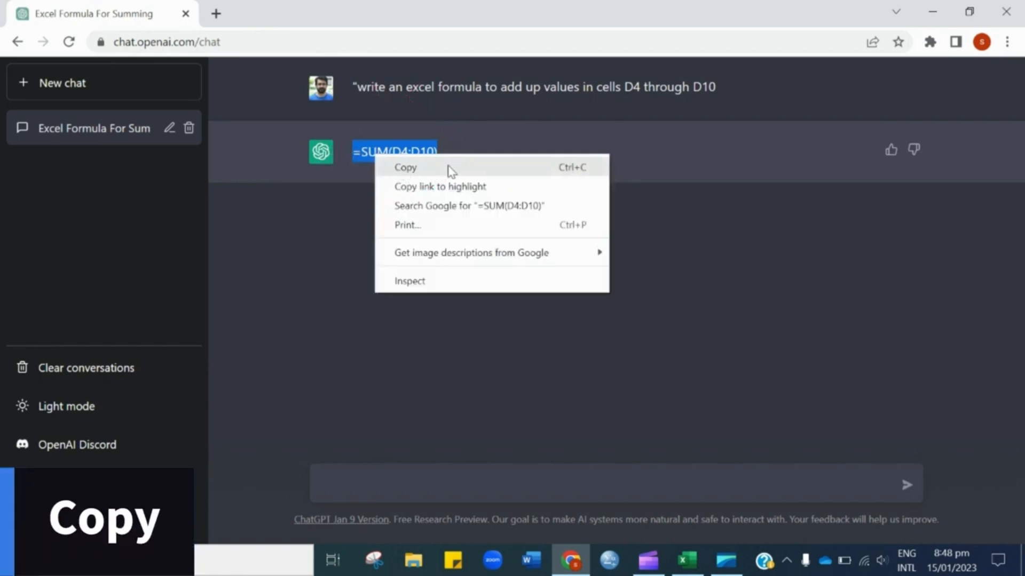
left_click(405, 168)
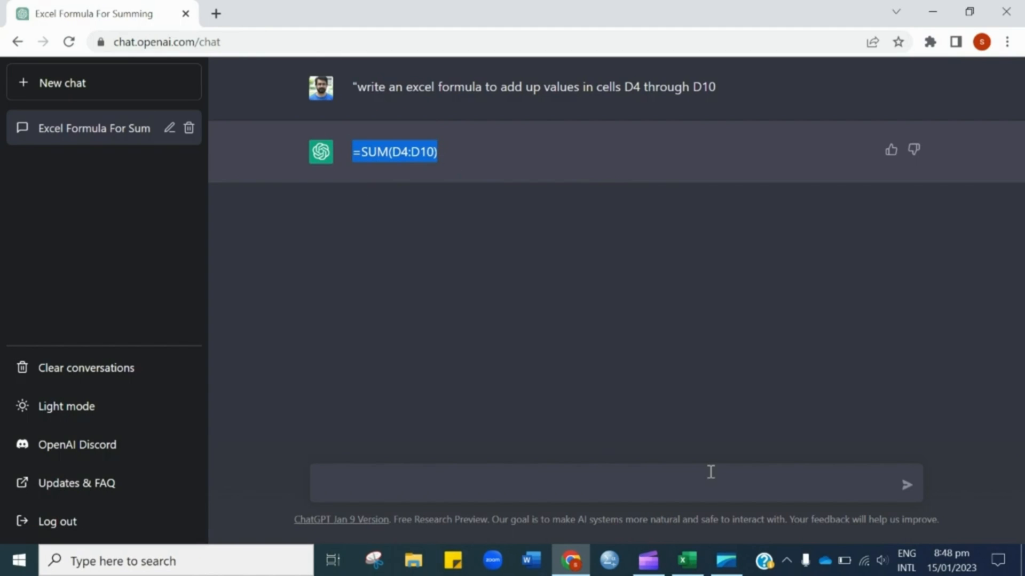
left_click(686, 560)
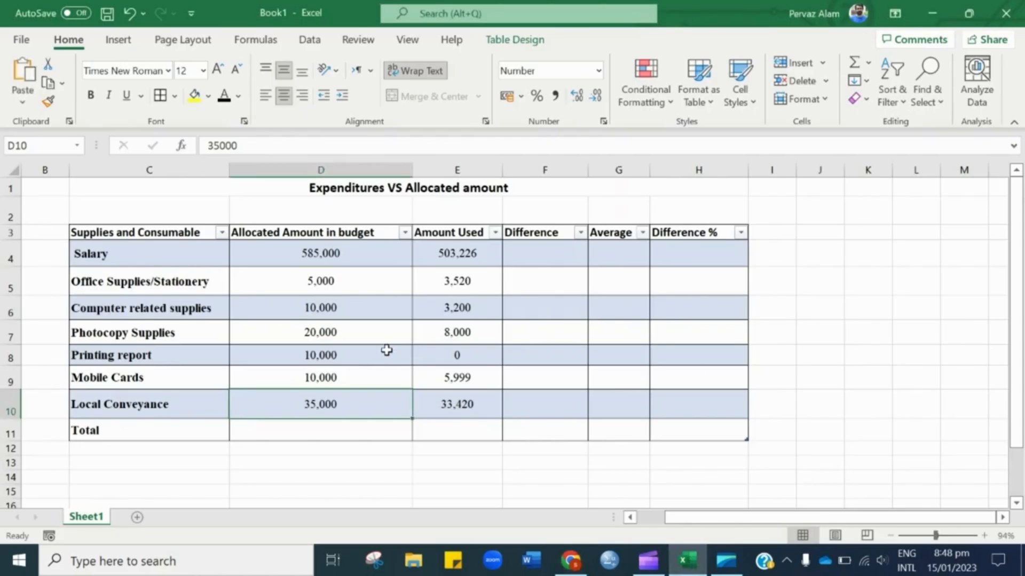
mouse_move(294, 431)
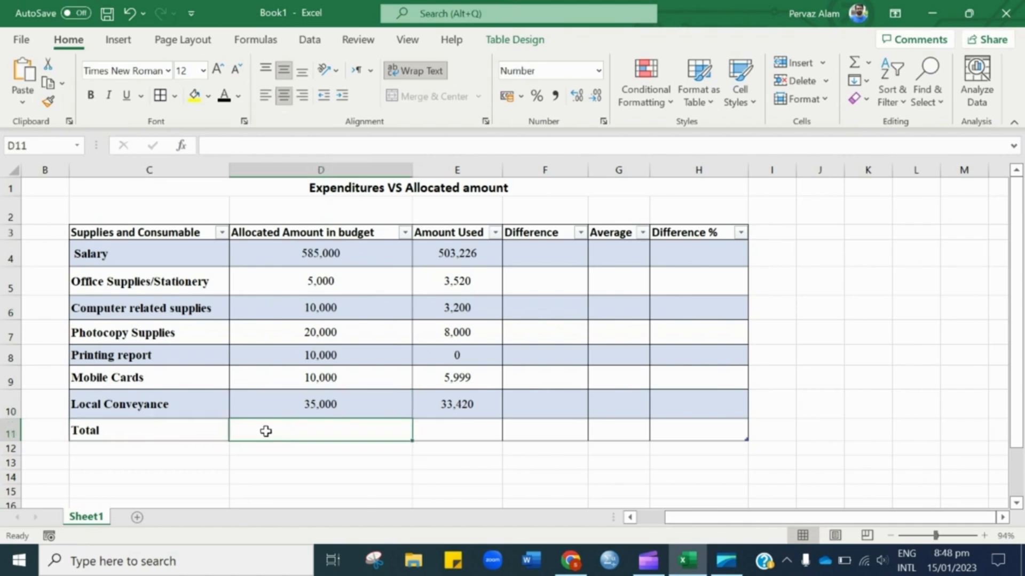
Step: Paste =SUM(D4:D10) into D11 for a 675,000 total, select E11, and return to ChatGPT
right_click(265, 431)
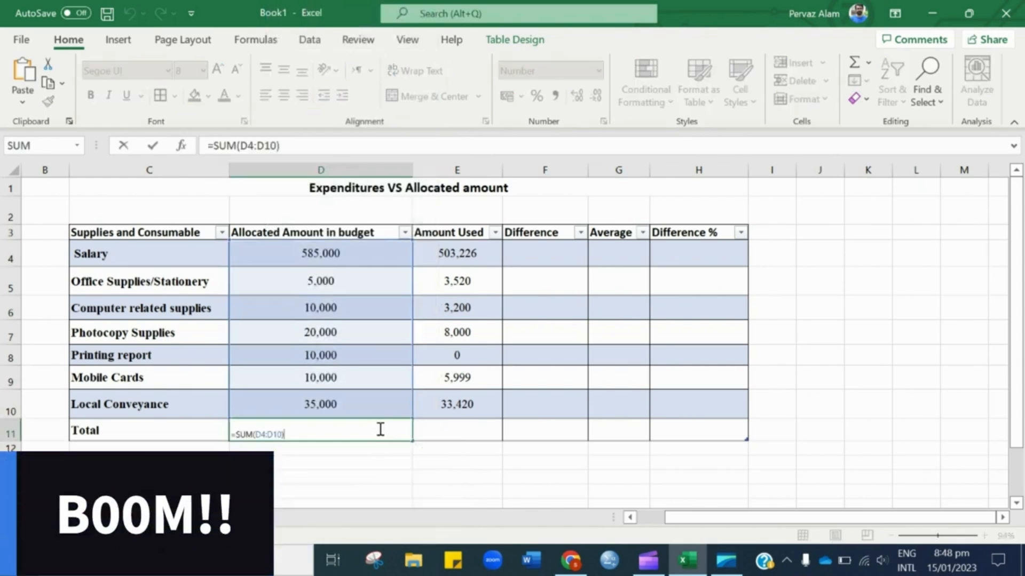
key("Return")
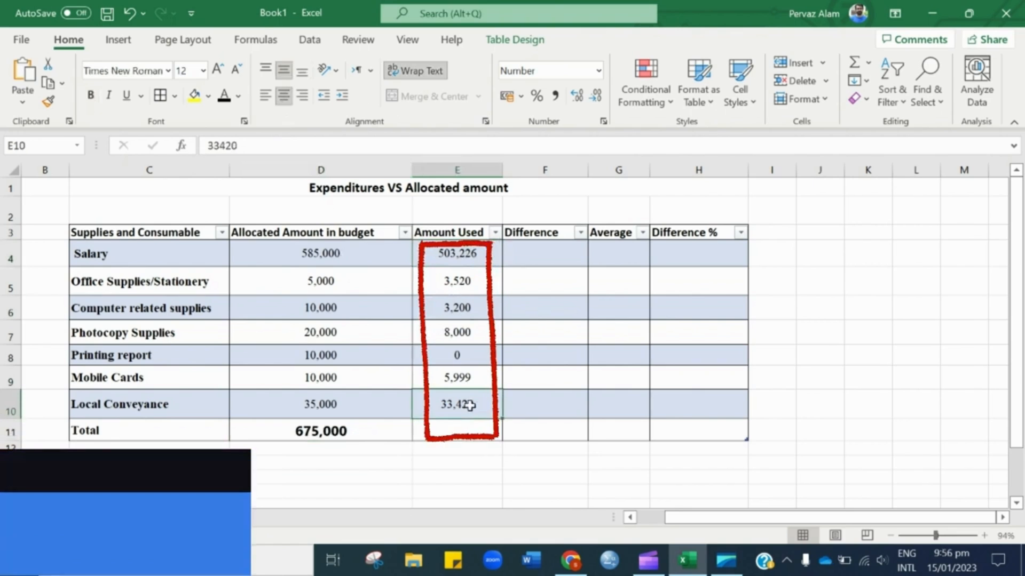
left_click(455, 430)
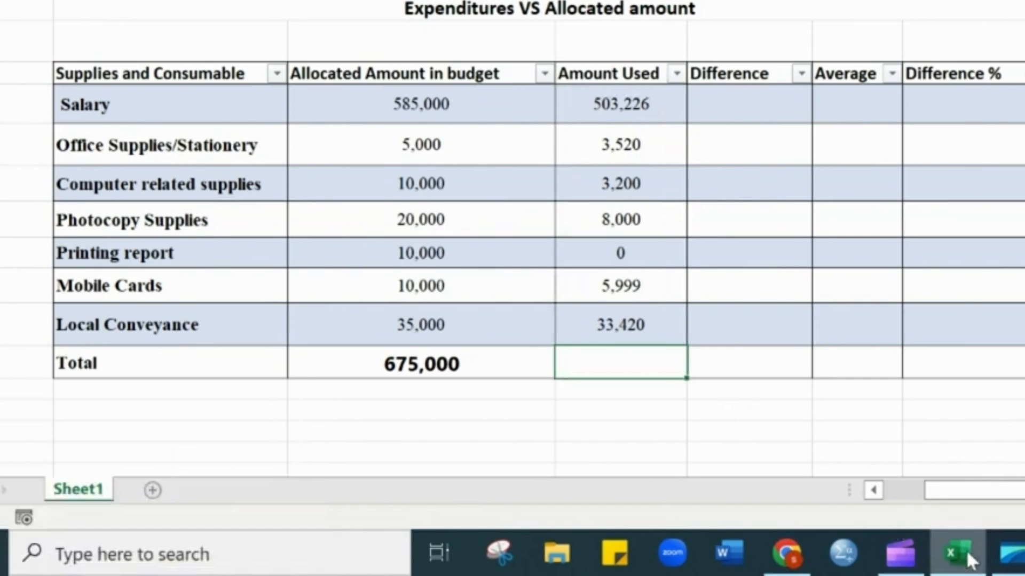
left_click(784, 554)
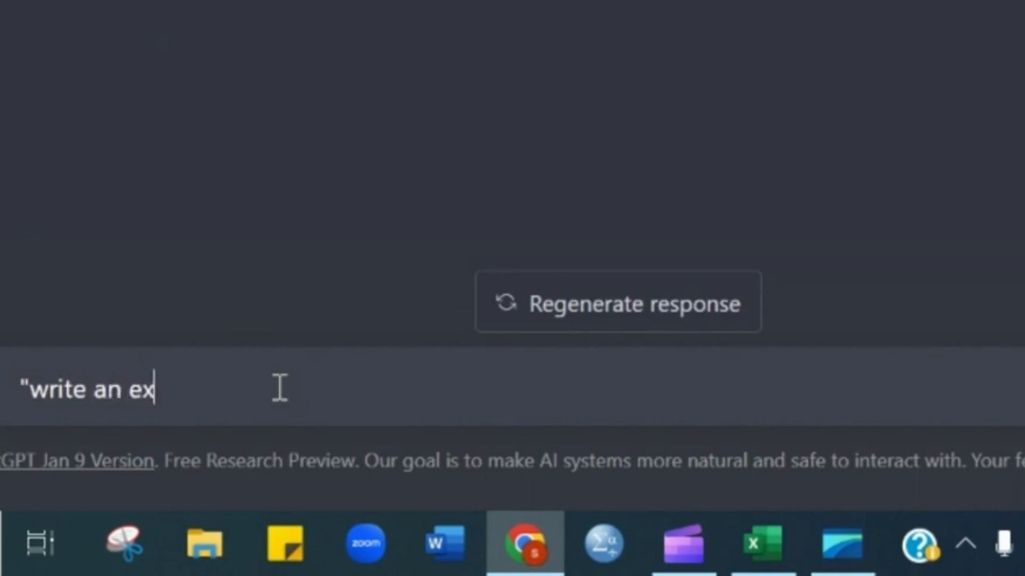
Step: Ask for a formula adding cells E4 through E10 and select the =SUM(E4:E10) reply for copying
type("cel formula to add u")
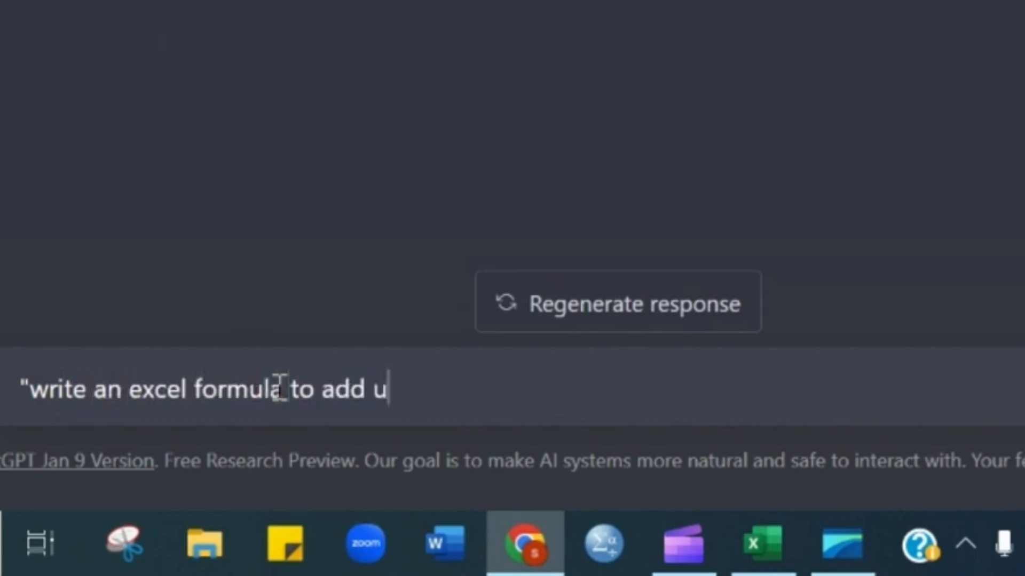
type("p values in cells")
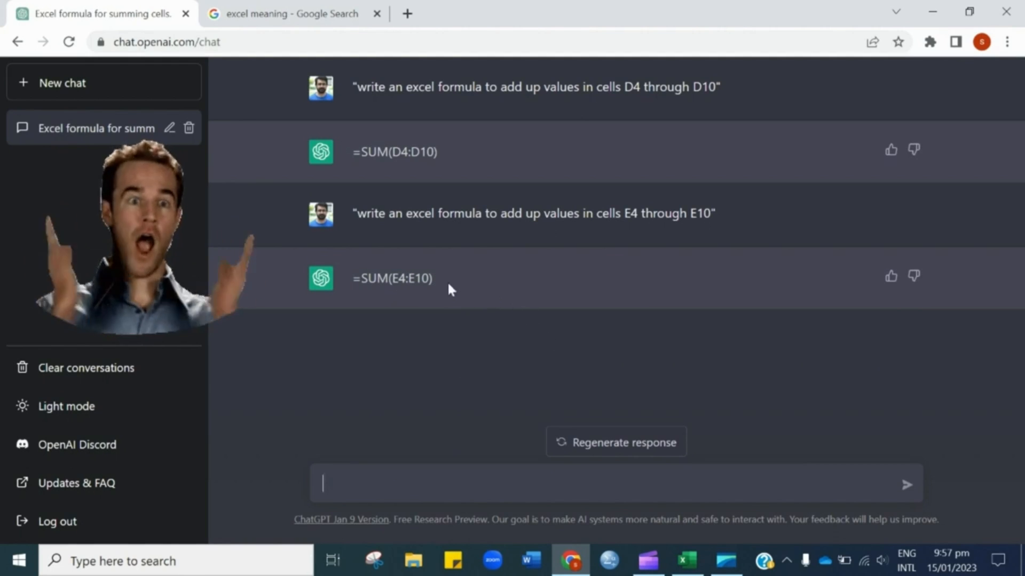
double_click(391, 279)
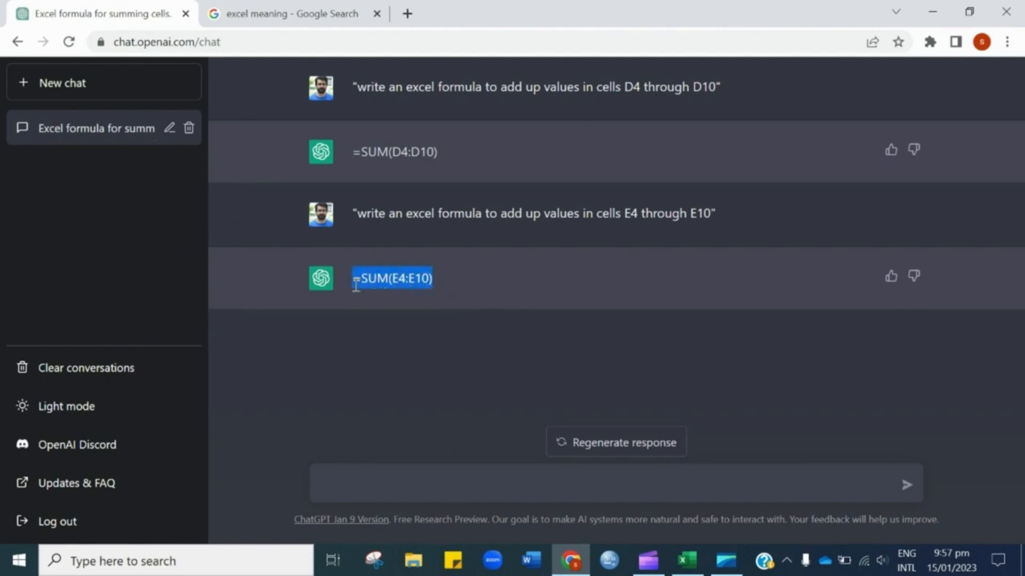
right_click(392, 278)
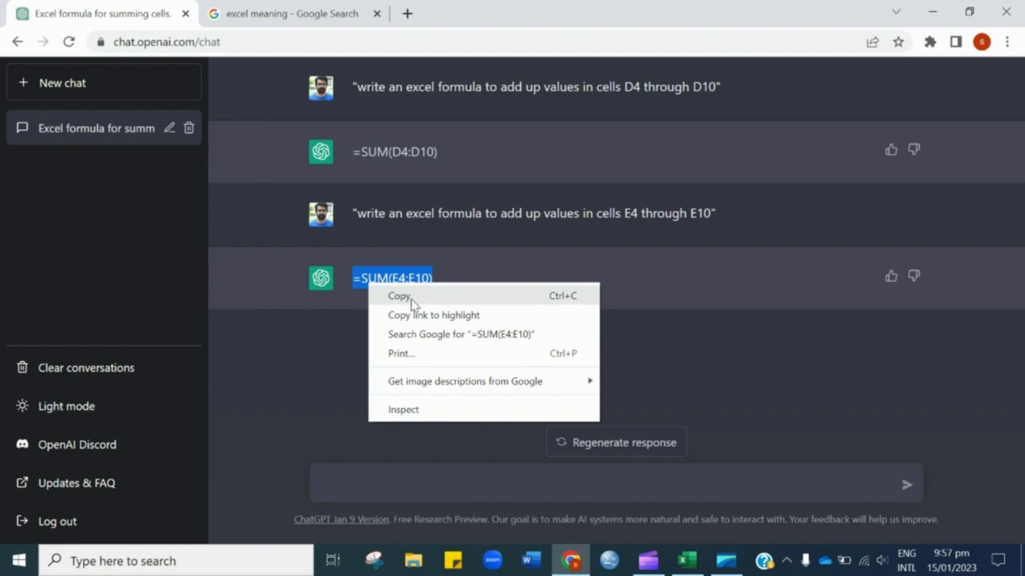
Step: Copy =SUM(E4:E10) and paste it into E11, giving the Amount Used total 557,365
left_click(400, 296)
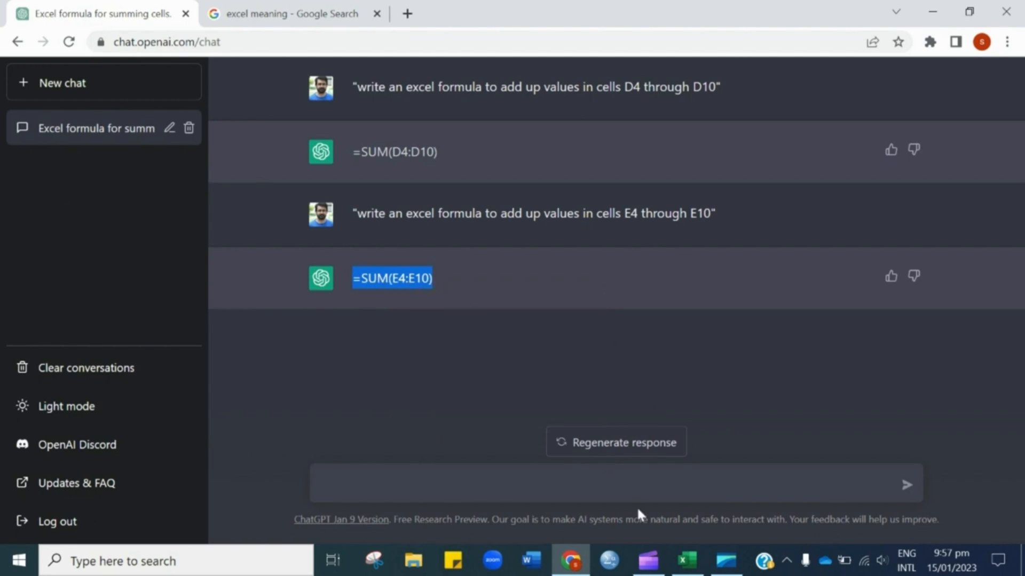
left_click(686, 561)
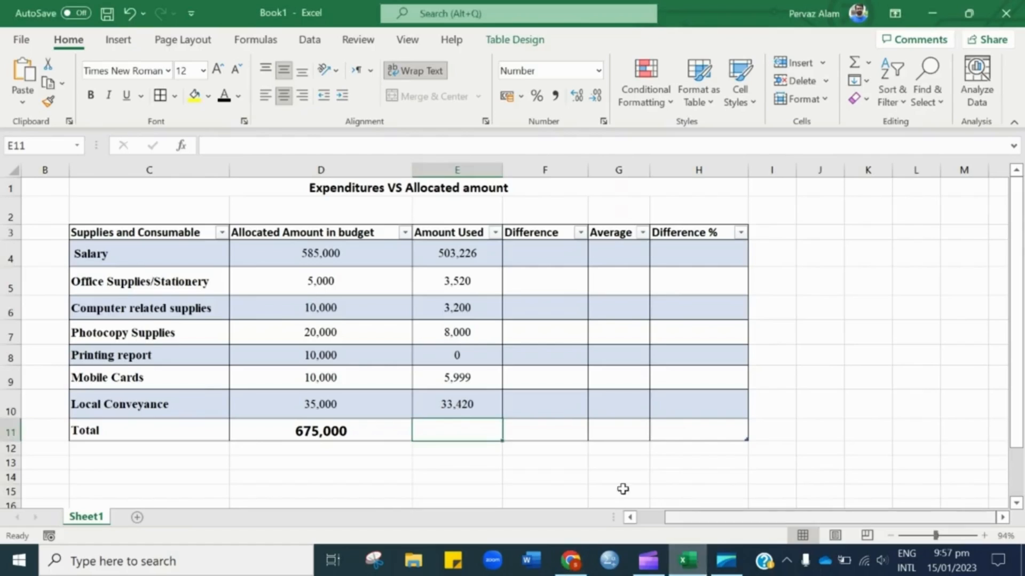
right_click(457, 430)
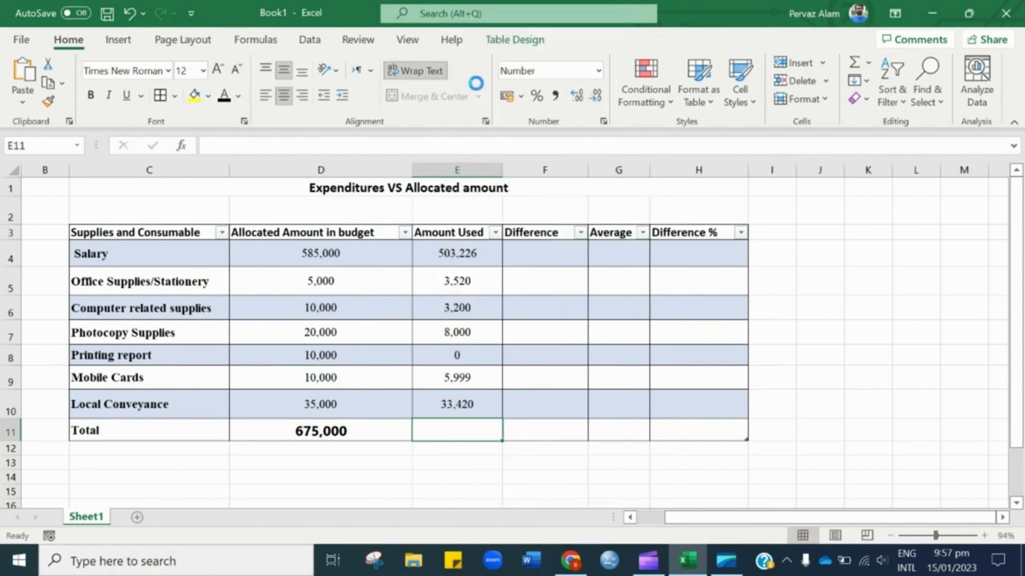
type("=SUM(E4:E10)")
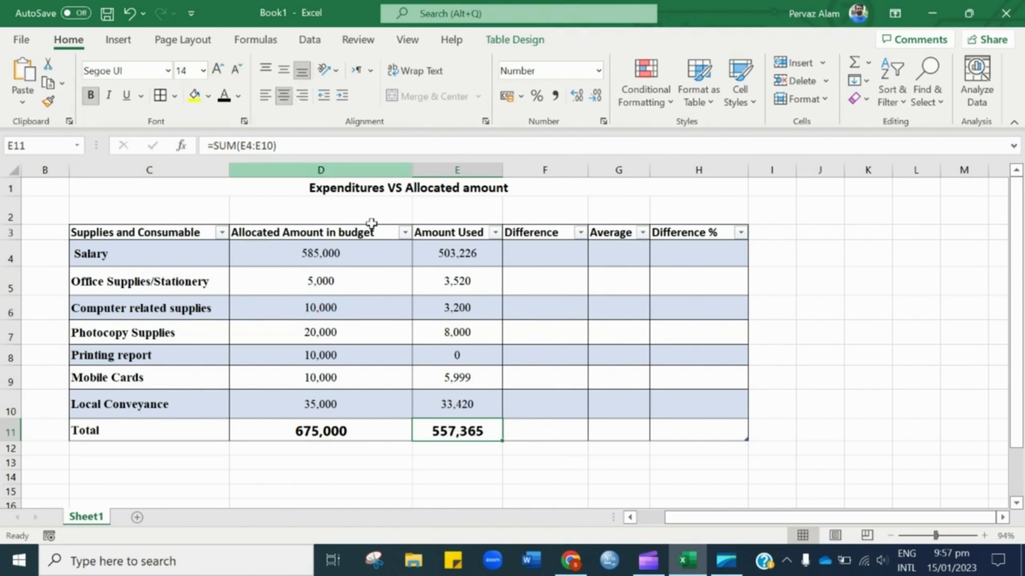
left_click(319, 255)
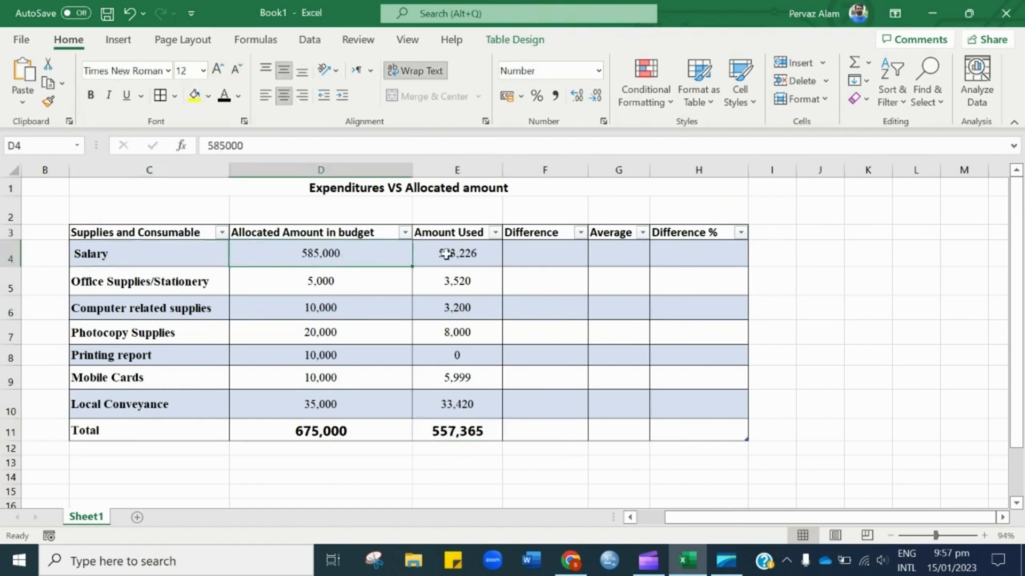
Step: Check Difference cell F4 and the Salary amount in D4, then return to the ChatGPT chat
left_click(543, 254)
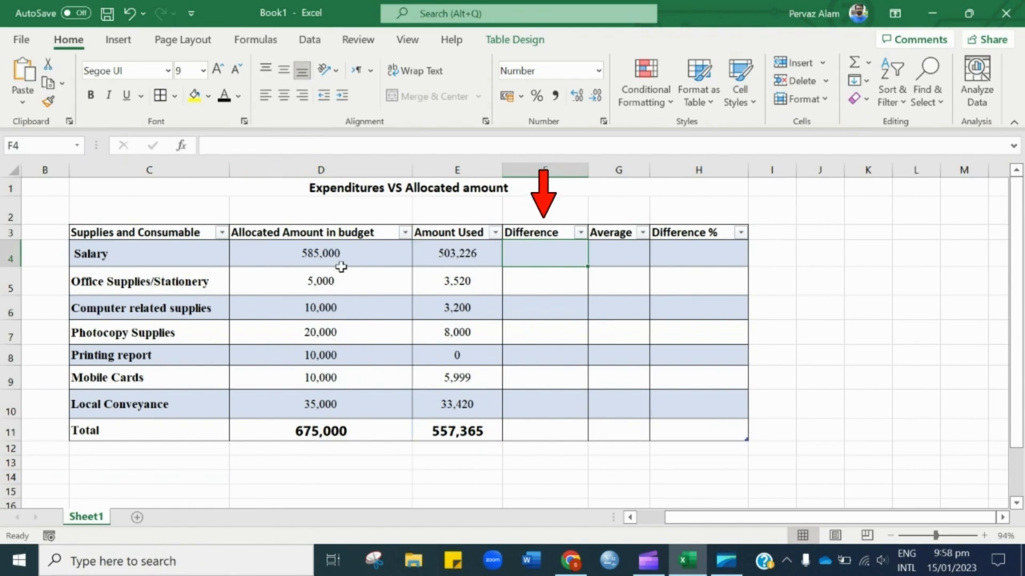
left_click(319, 254)
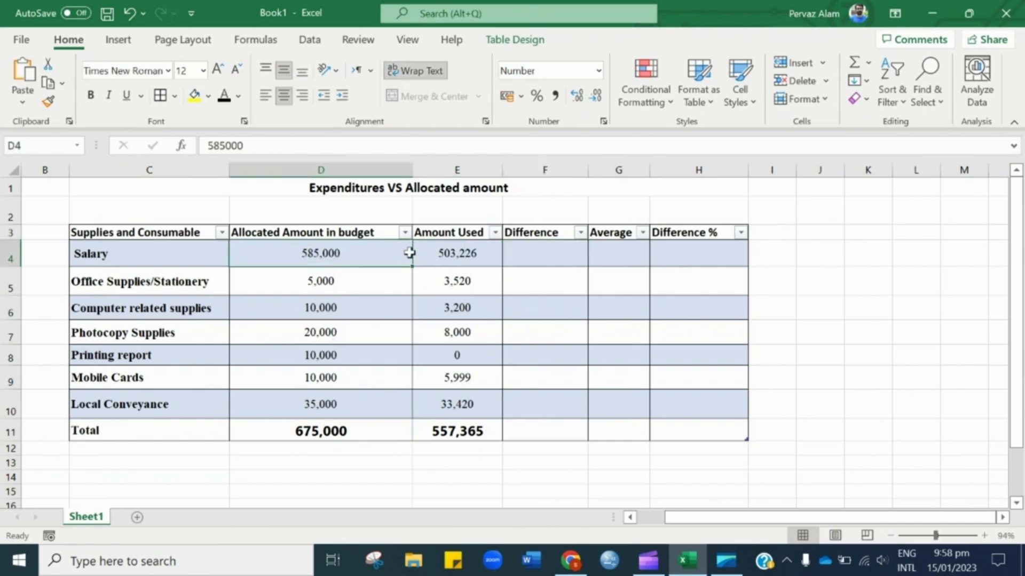
mouse_move(415, 249)
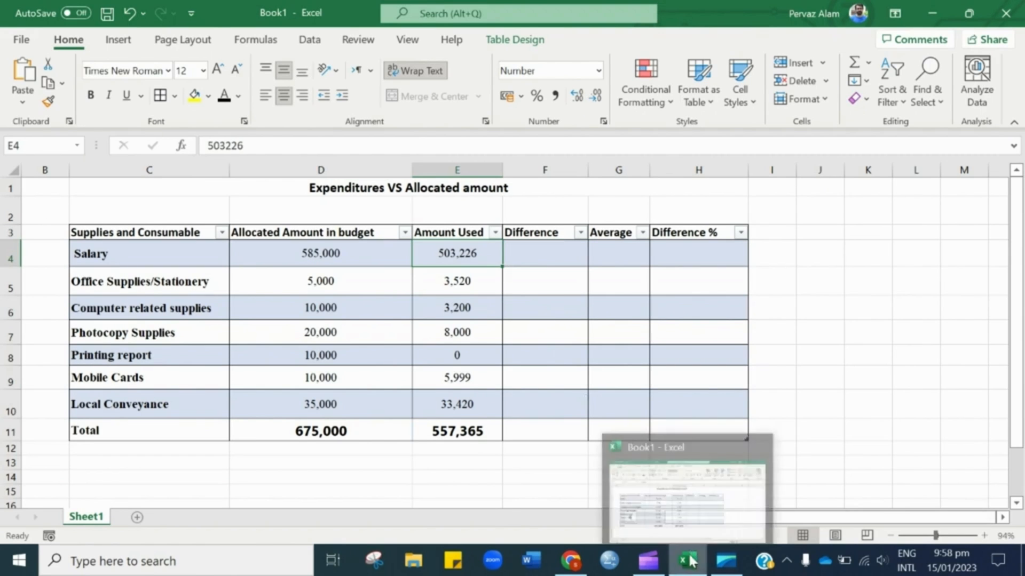
left_click(569, 561)
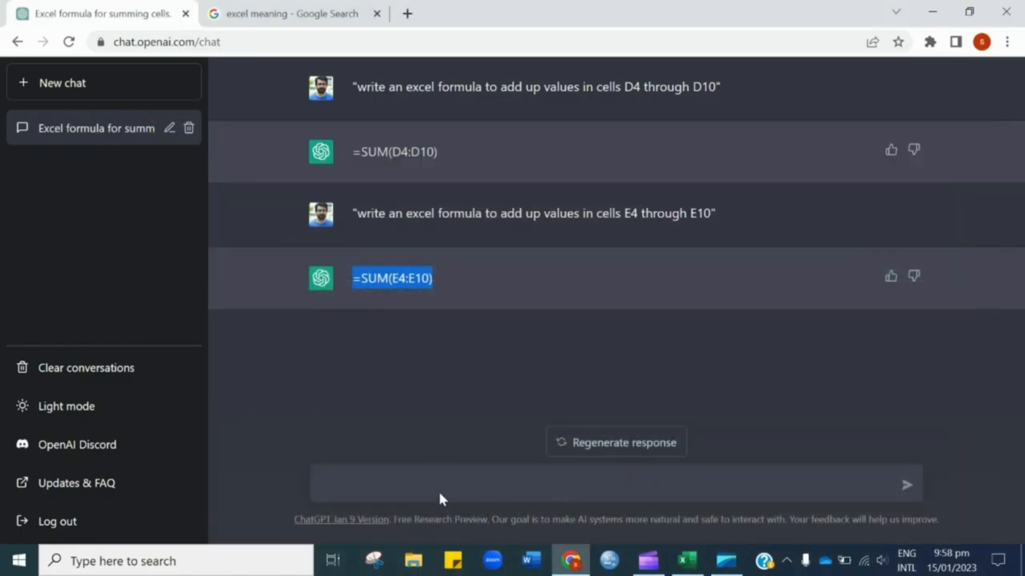
Step: Ask for the difference between D4 and E4, copy the =D4-E4 answer and fill the Difference column
type("\"write an excel formula to fin")
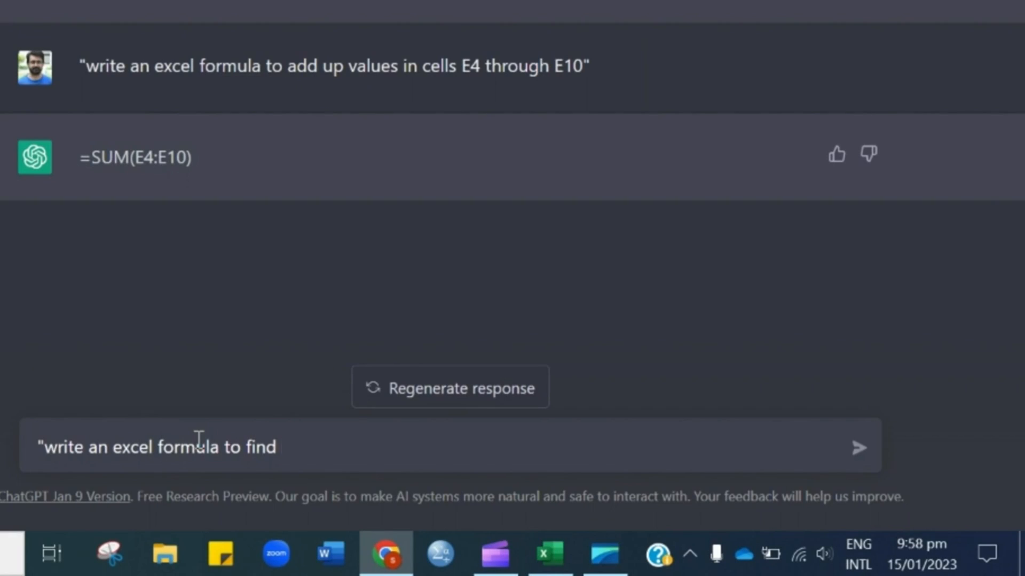
type("difference between")
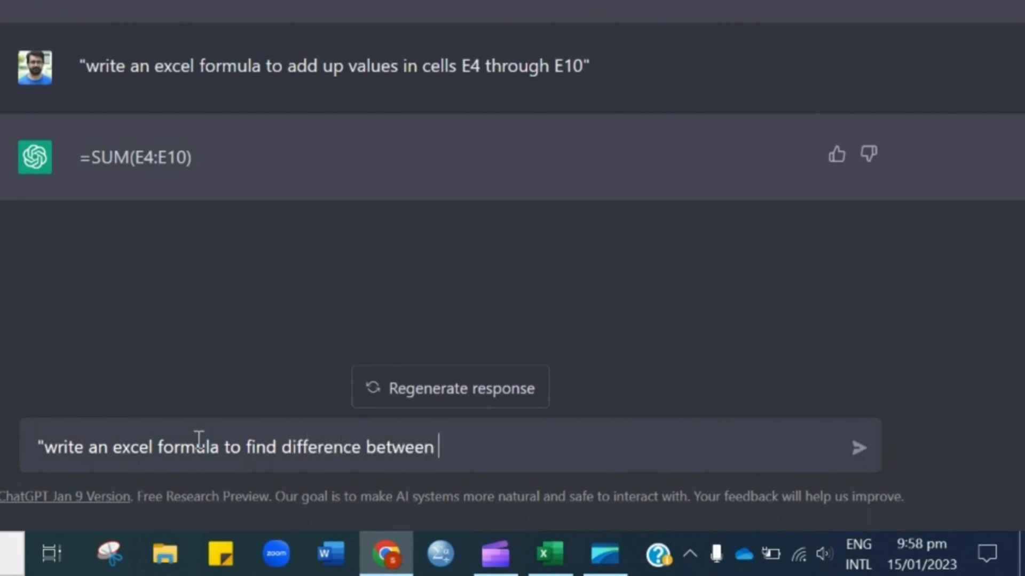
type("D4 and E")
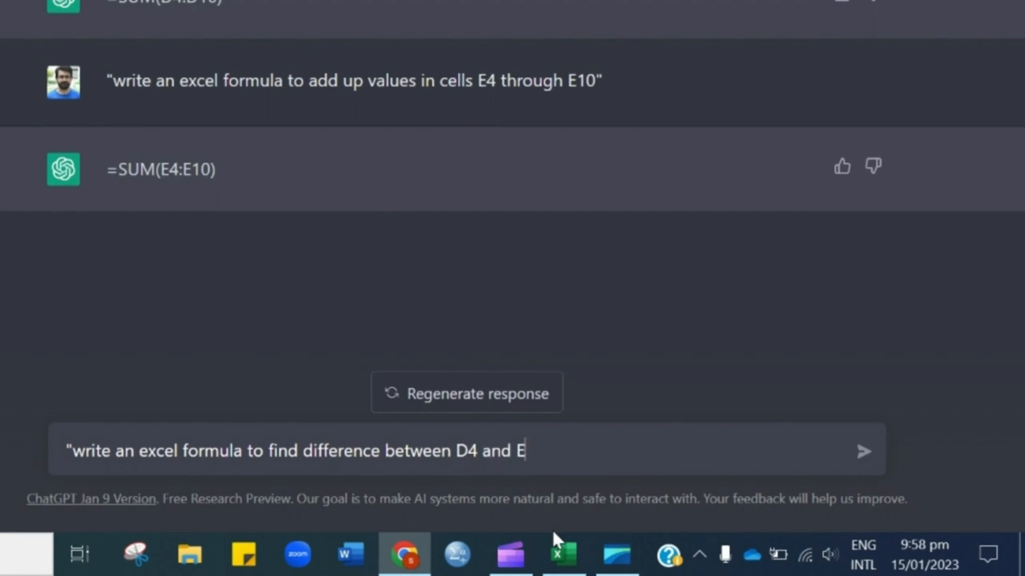
left_click(863, 451)
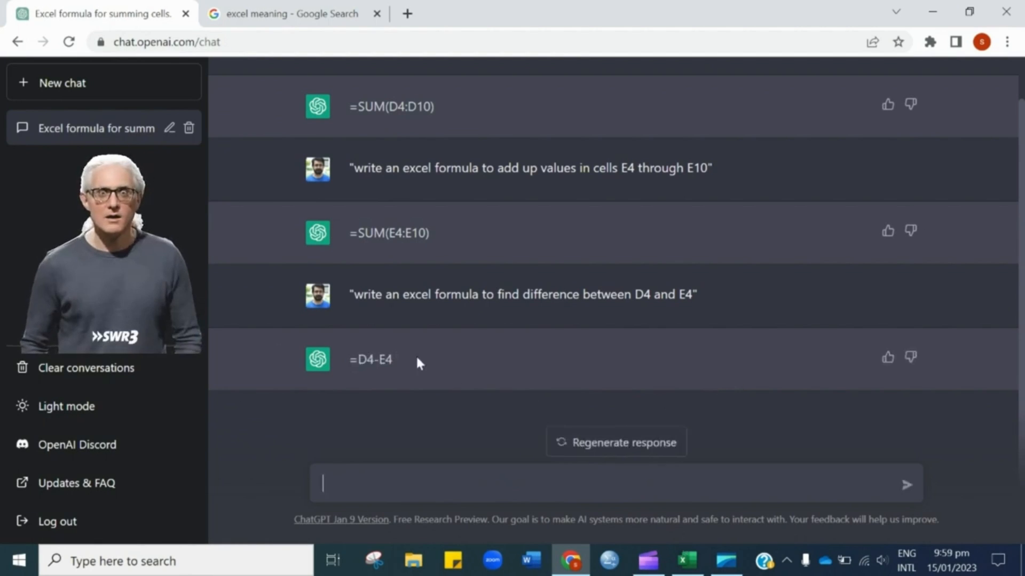
right_click(370, 359)
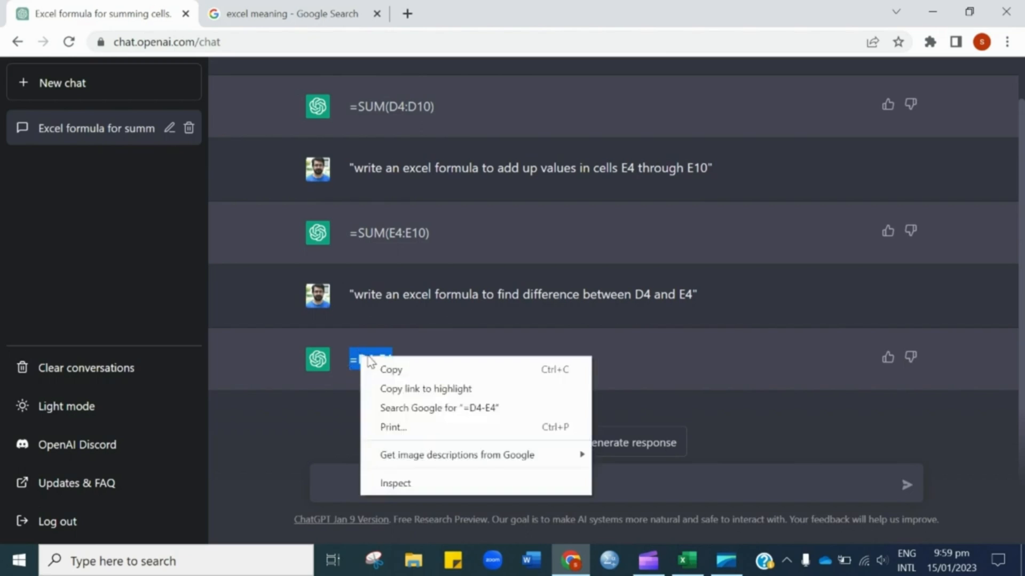
left_click(685, 561)
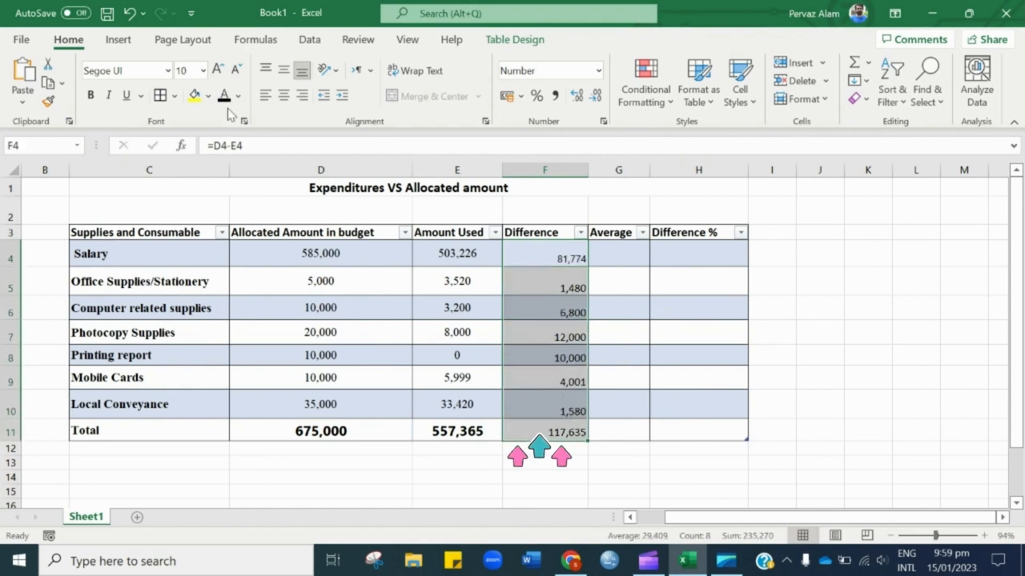
Step: Select the empty Average heading and G4, then go back to ChatGPT to ask for an average formula
left_click(618, 231)
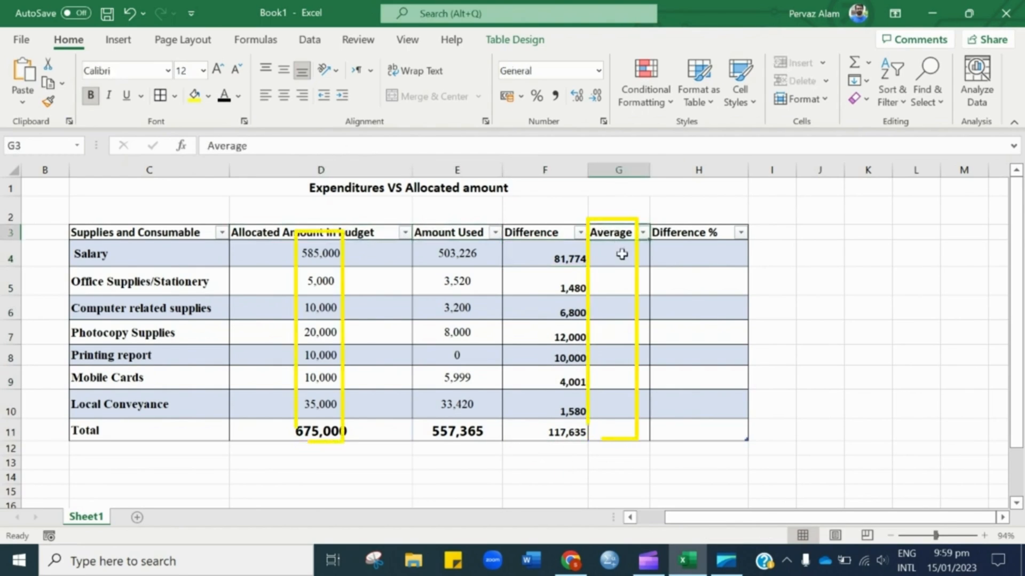
left_click(456, 170)
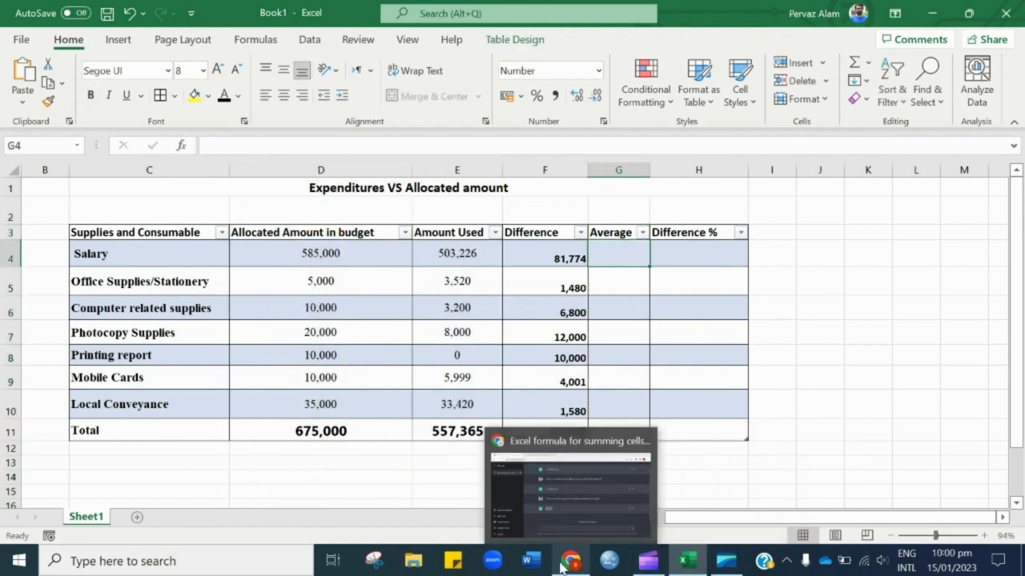
left_click(570, 560)
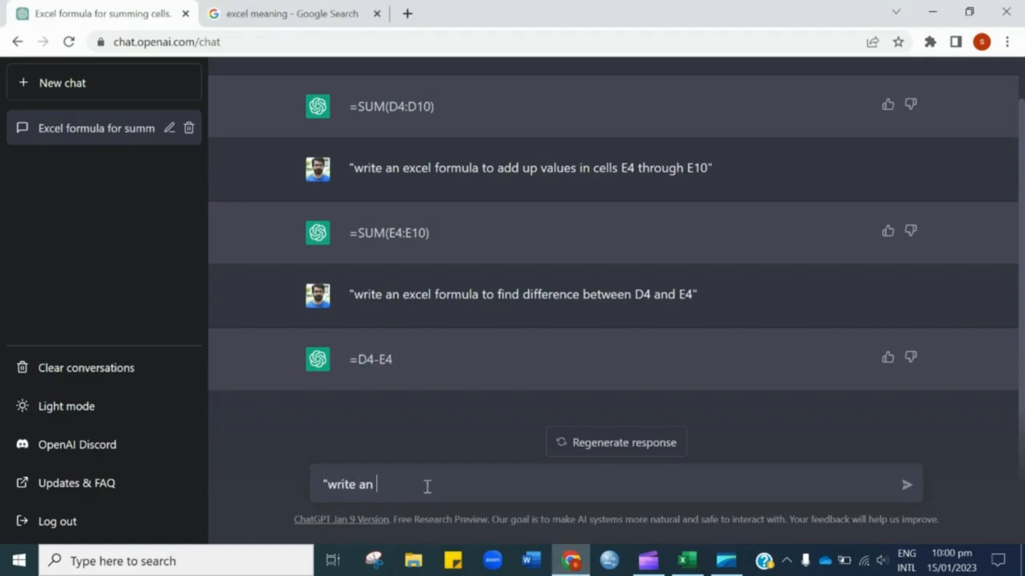
Step: Ask for the average of D4 and D10, then fill the Average column with =AVERAGE(D4,D10)
type("excel formula to find average")
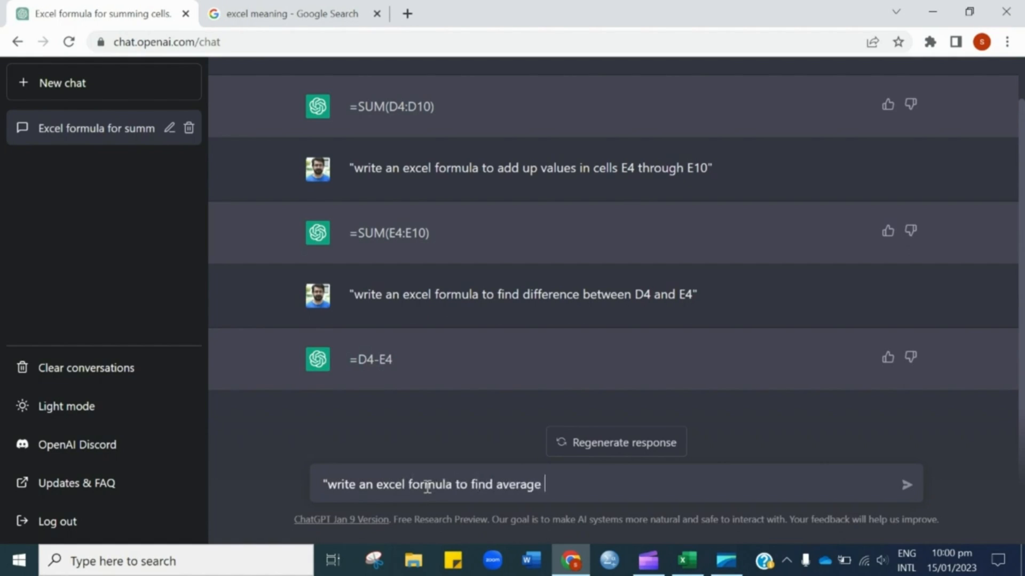
type("of")
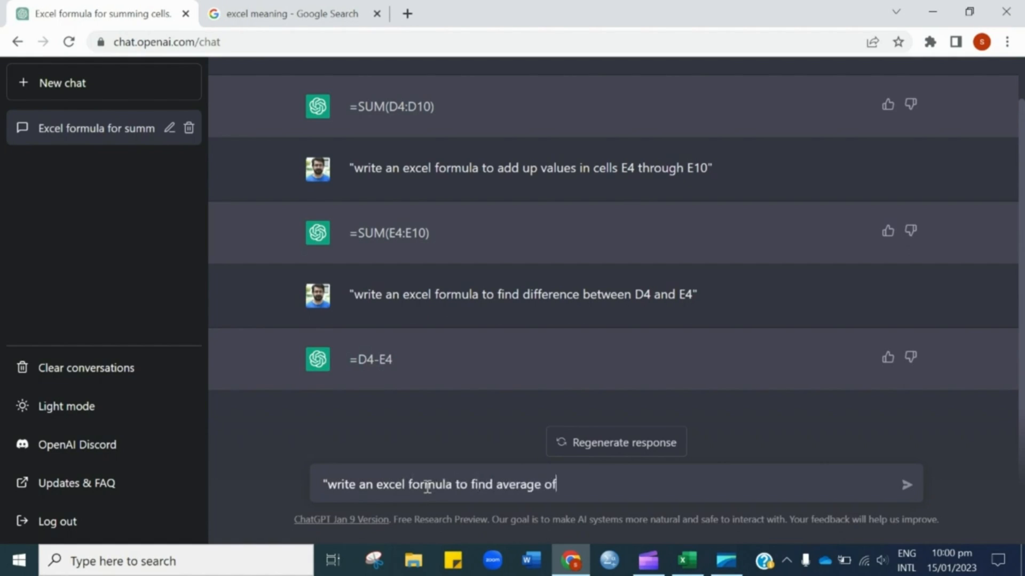
type("D4 and")
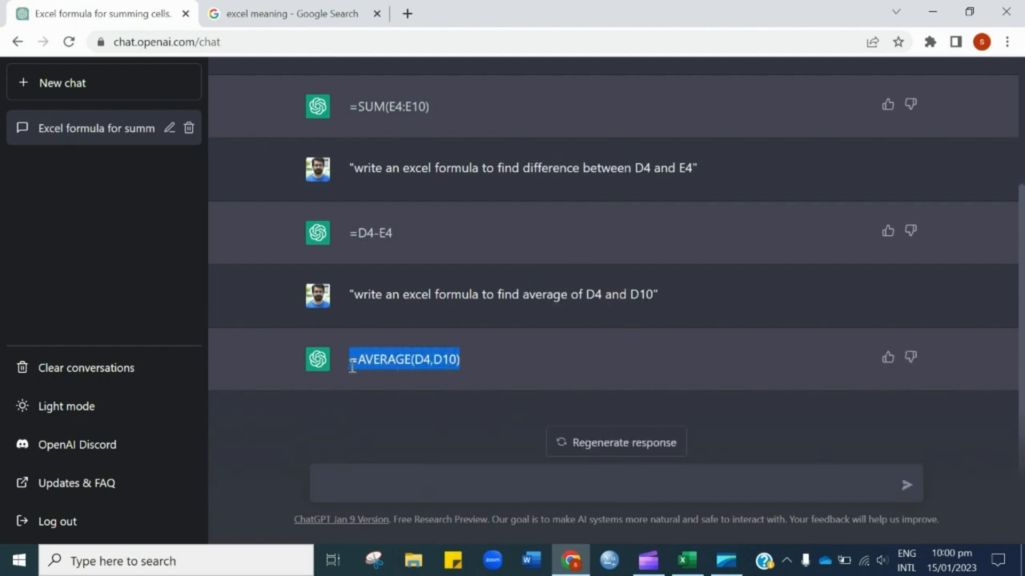
mouse_move(570, 561)
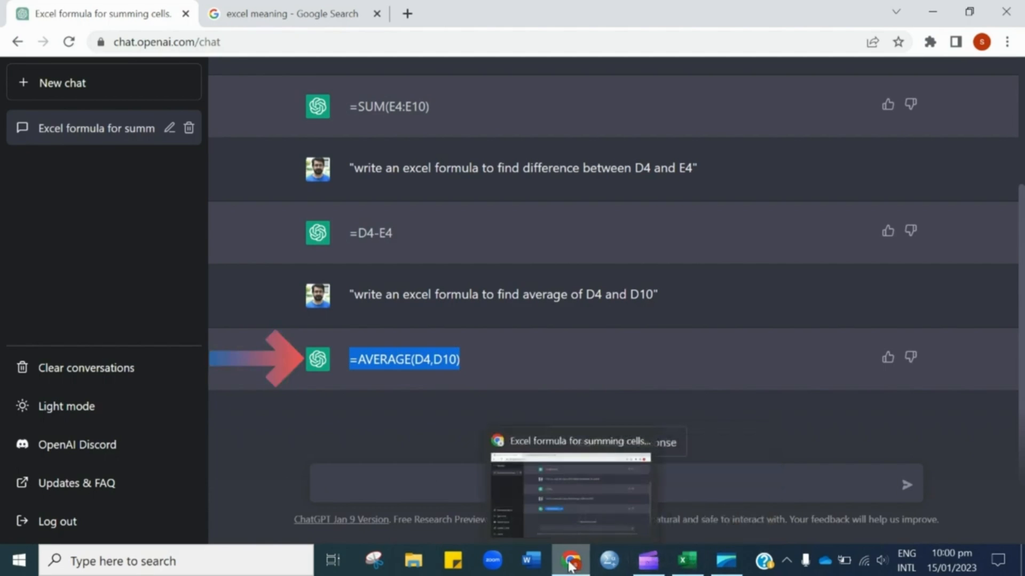
left_click(685, 561)
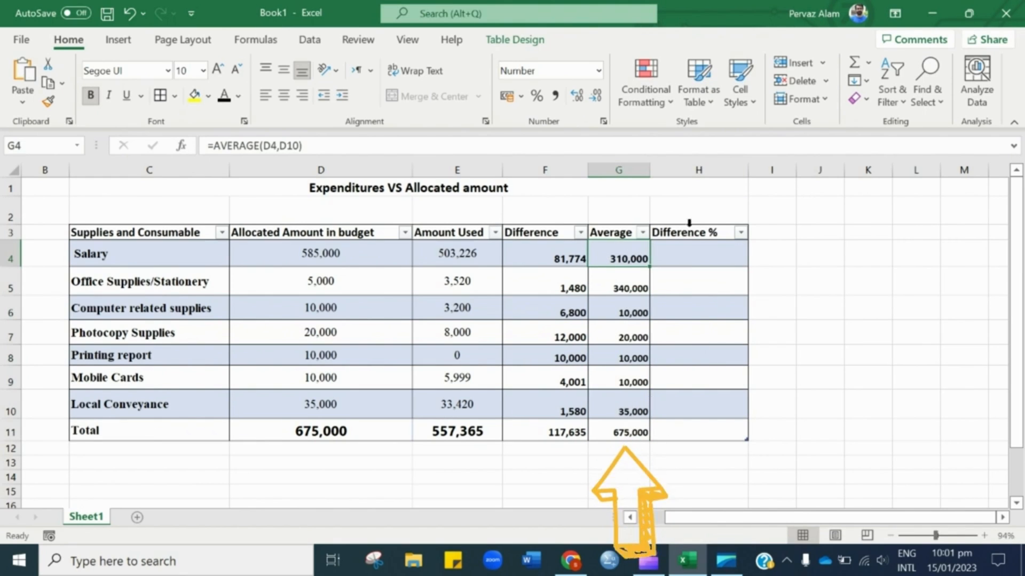
Step: Review the Difference and empty Difference % columns, then go back to the ChatGPT chat
left_click(683, 231)
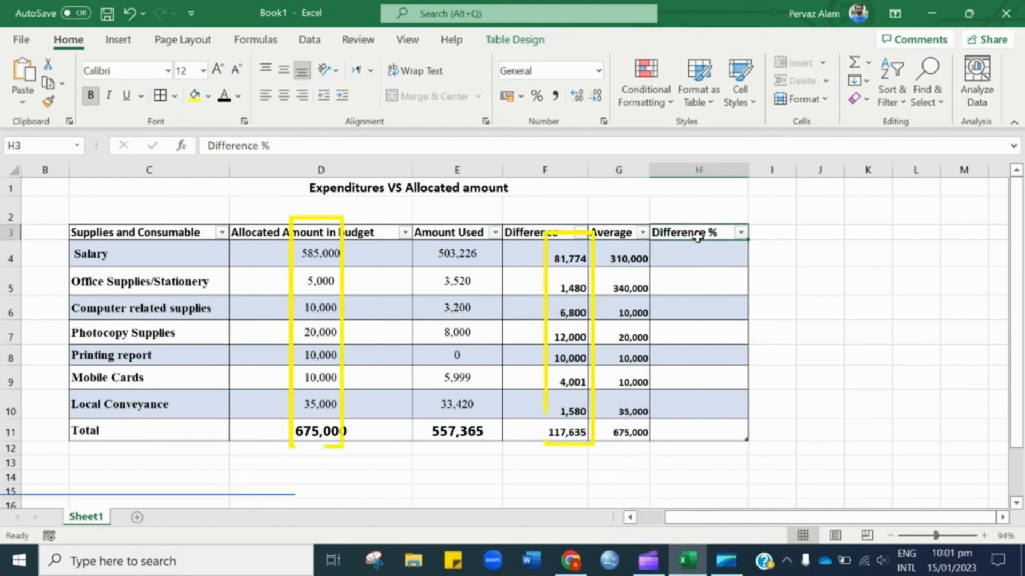
left_click(543, 169)
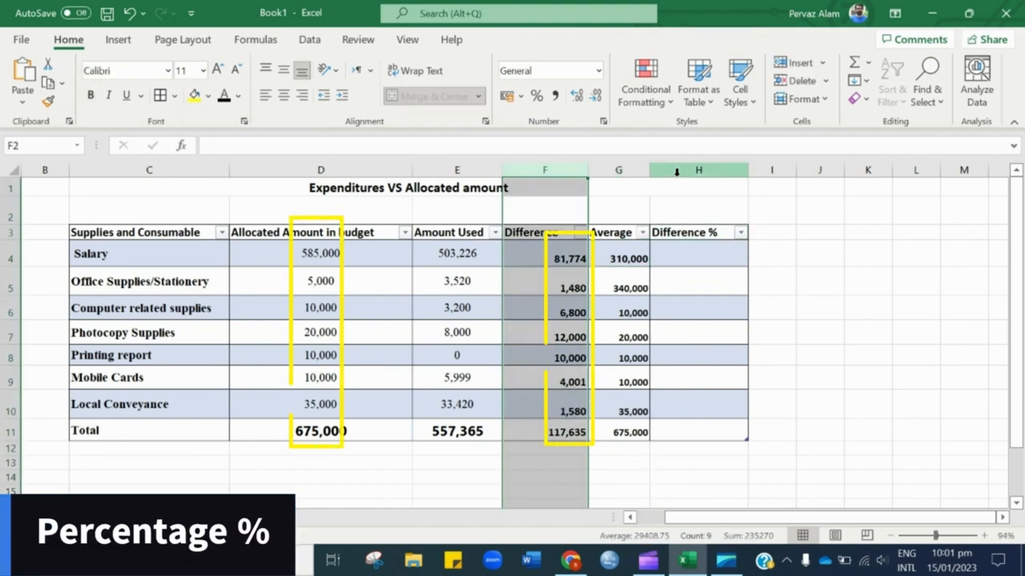
left_click(698, 169)
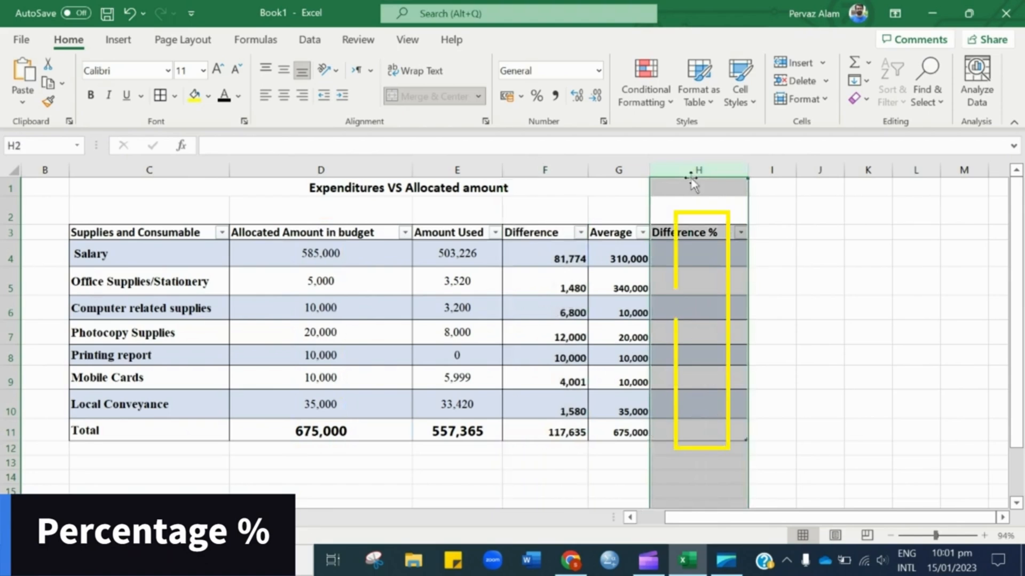
left_click(568, 561)
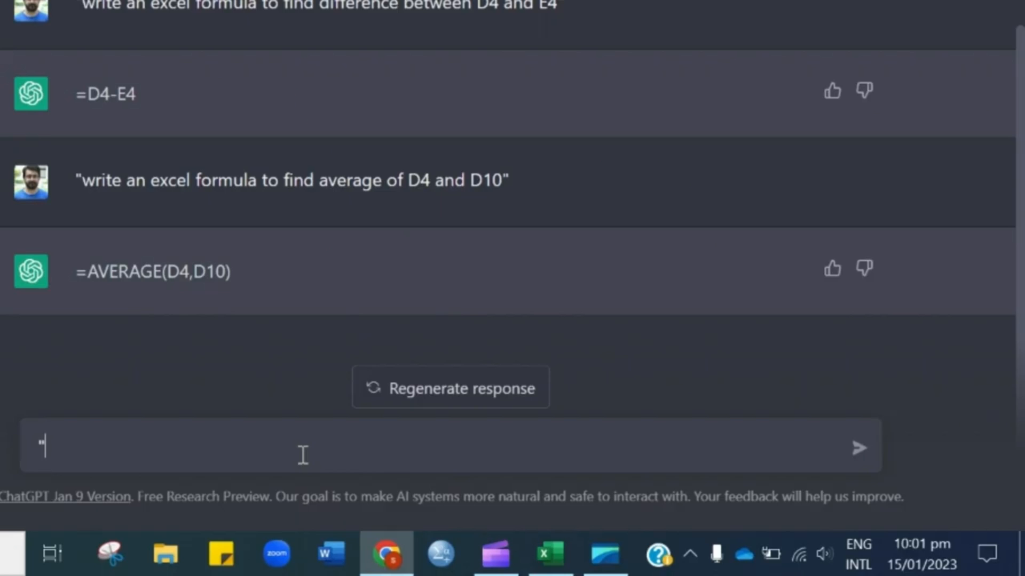
Step: Ask ChatGPT to write a percentage formula in Excel for D4 and F4
type("\"write an")
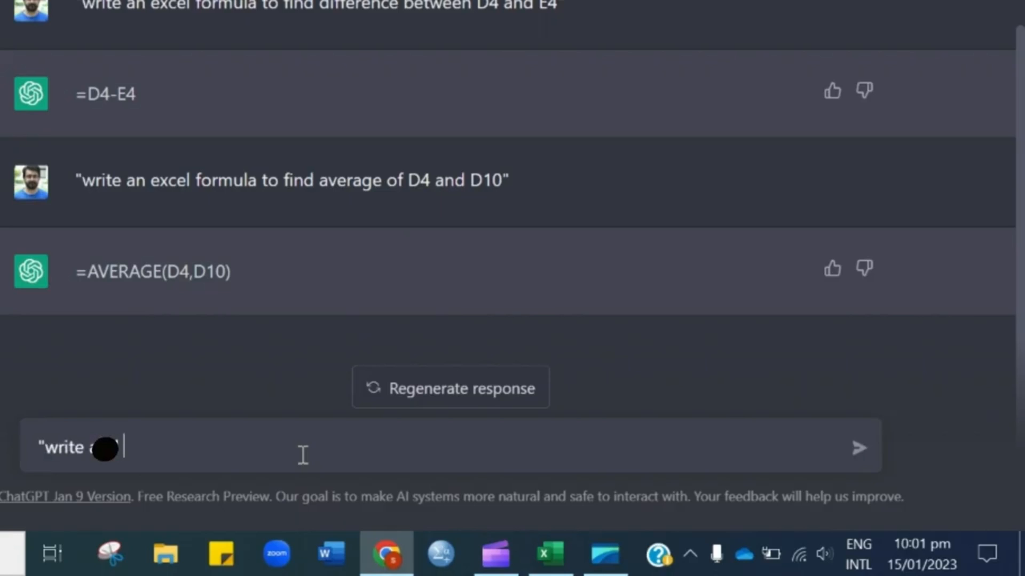
type("percentage formula")
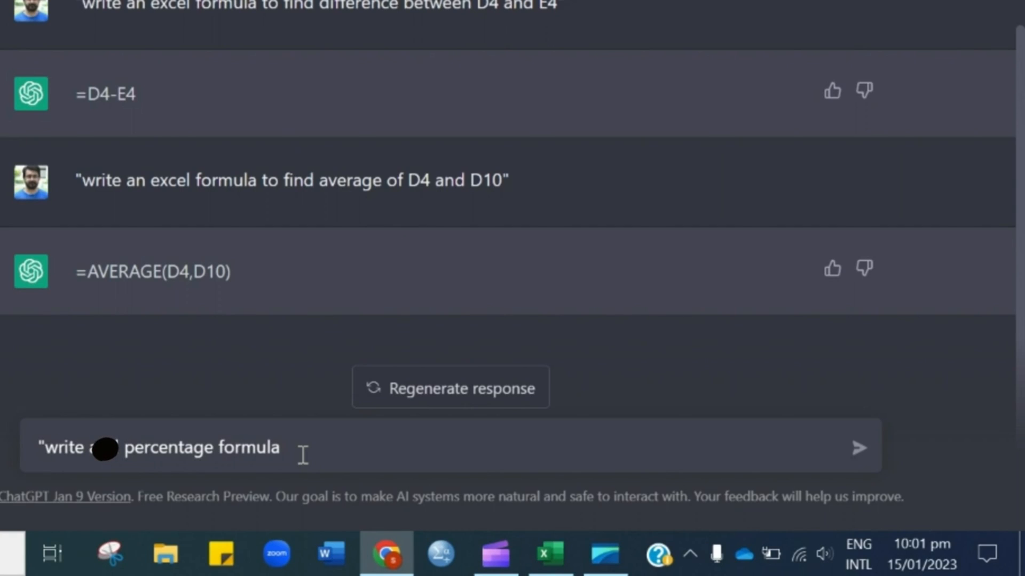
type("in excel fo")
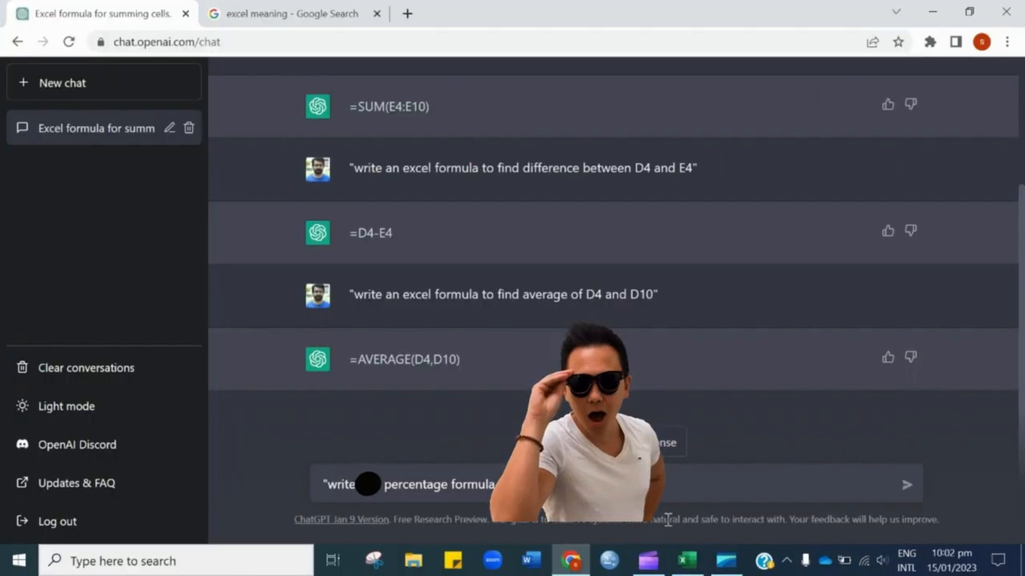
left_click(908, 485)
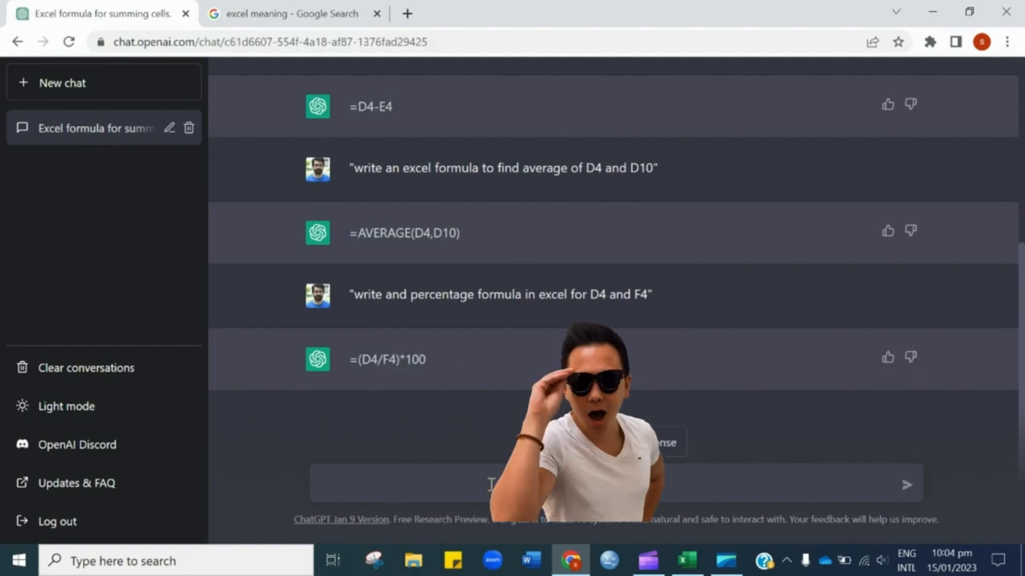
Step: Select the =(D4/F4)*100 answer and return to the Excel workbook
double_click(387, 360)
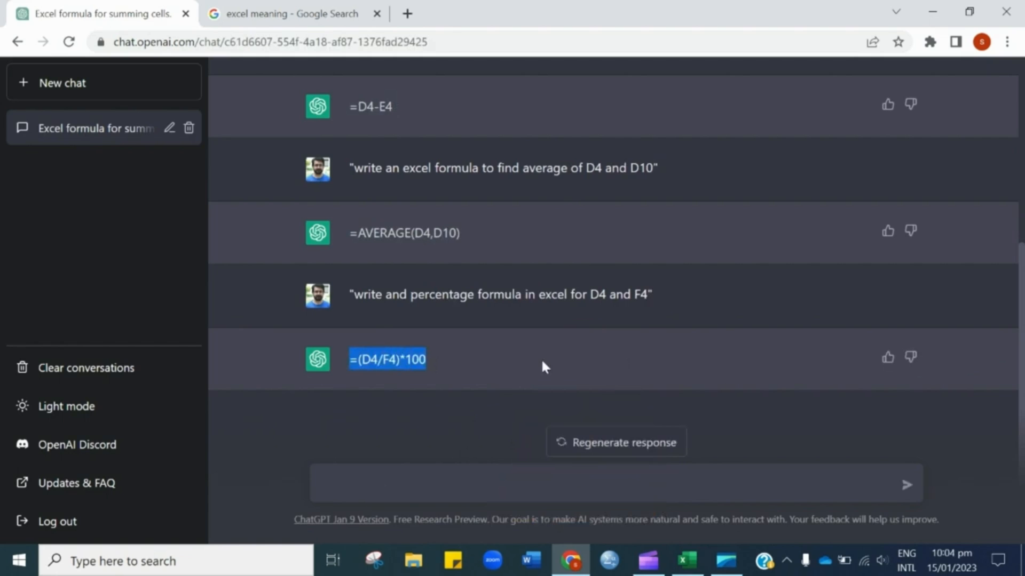
left_click(686, 560)
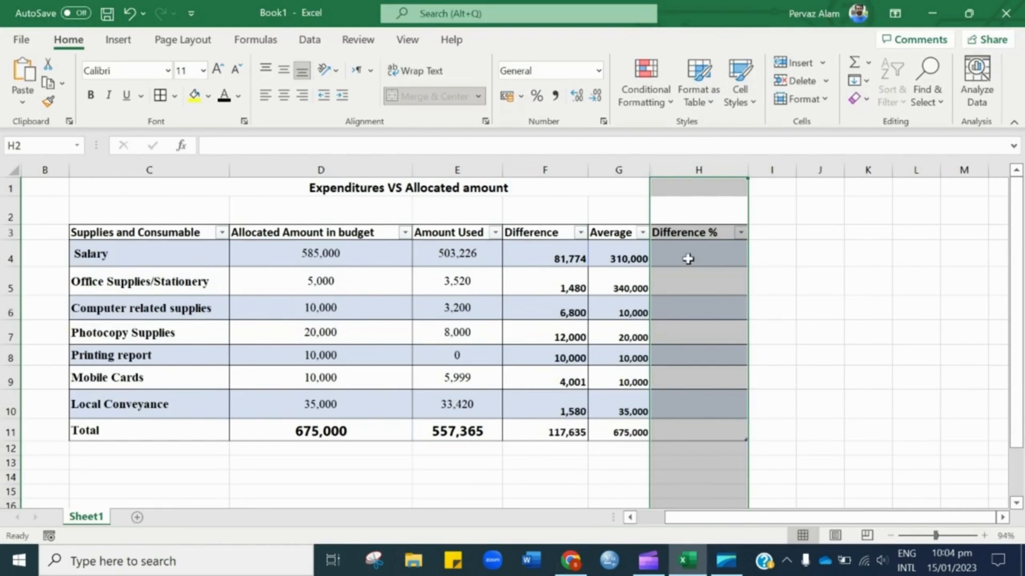